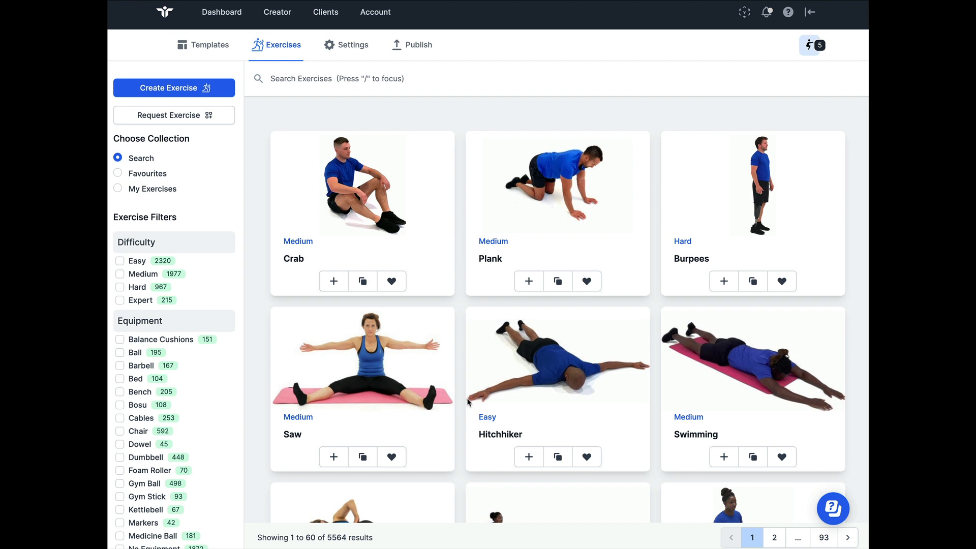
mouse_move(481, 401)
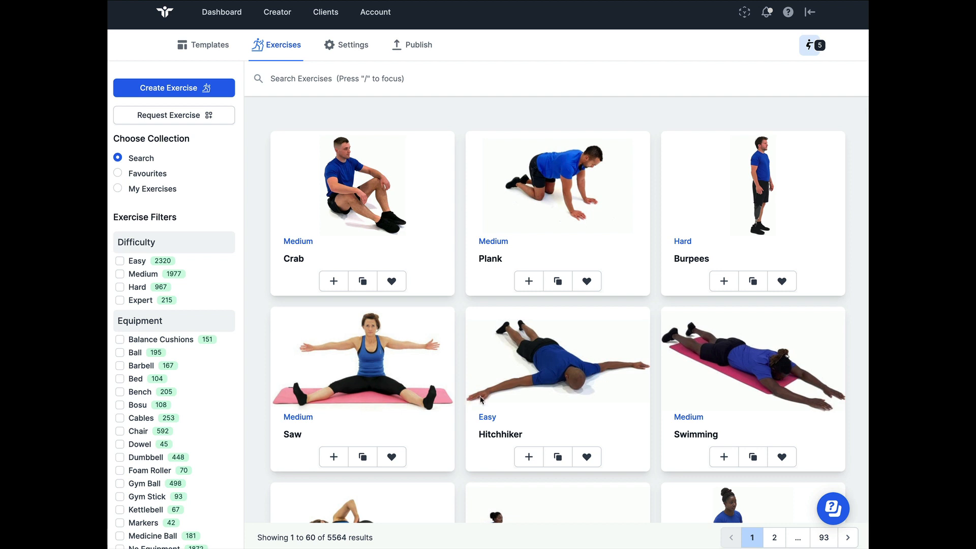
View the working collection's exercises, then move on to assigning the programme to a client.
left_click(813, 45)
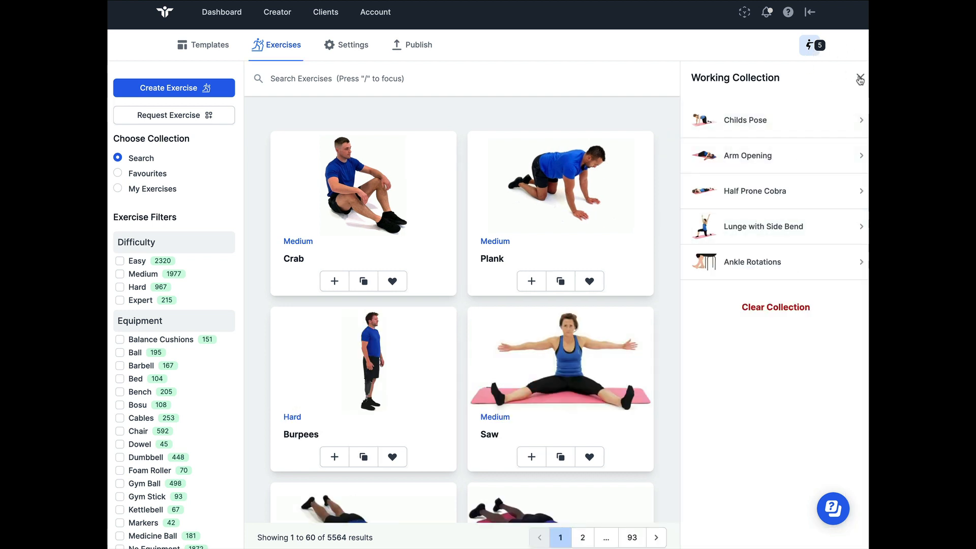
left_click(860, 80)
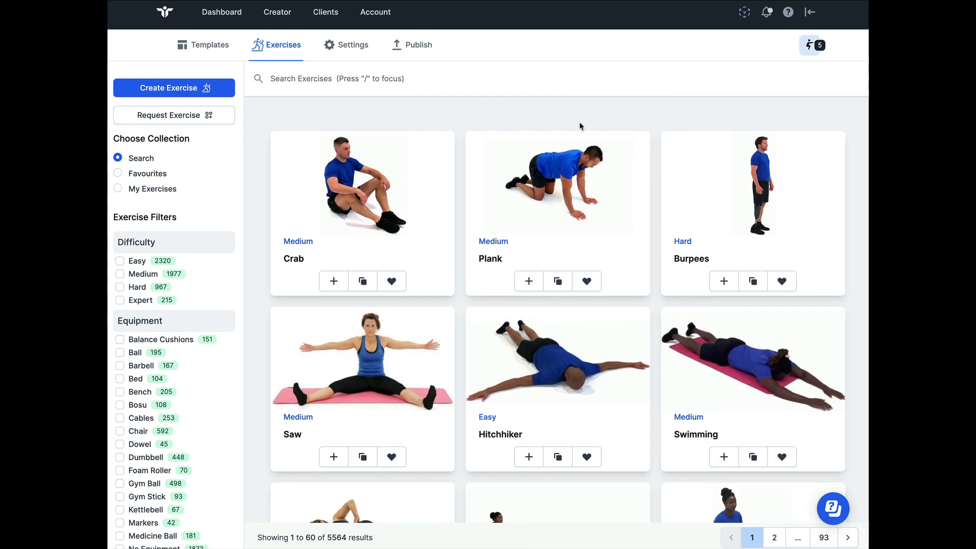
mouse_move(418, 44)
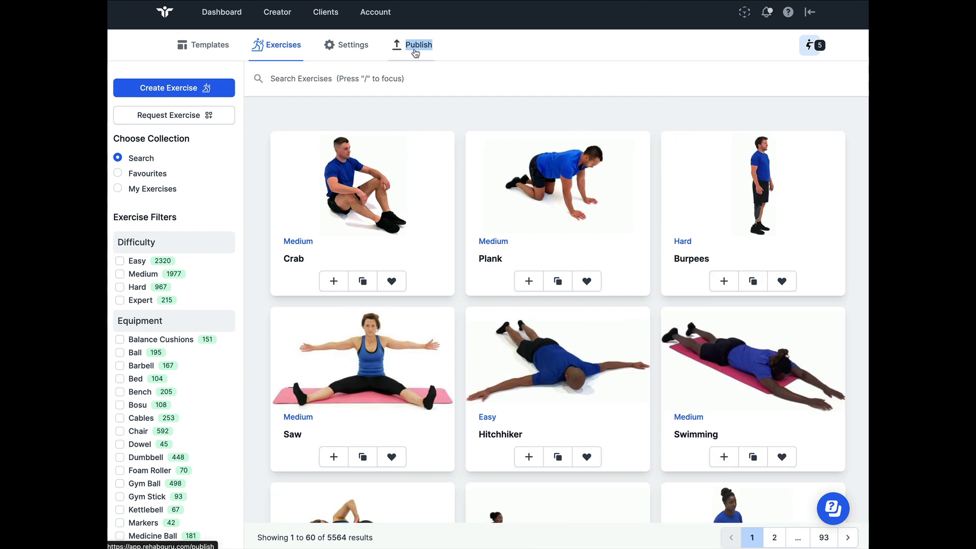
left_click(418, 45)
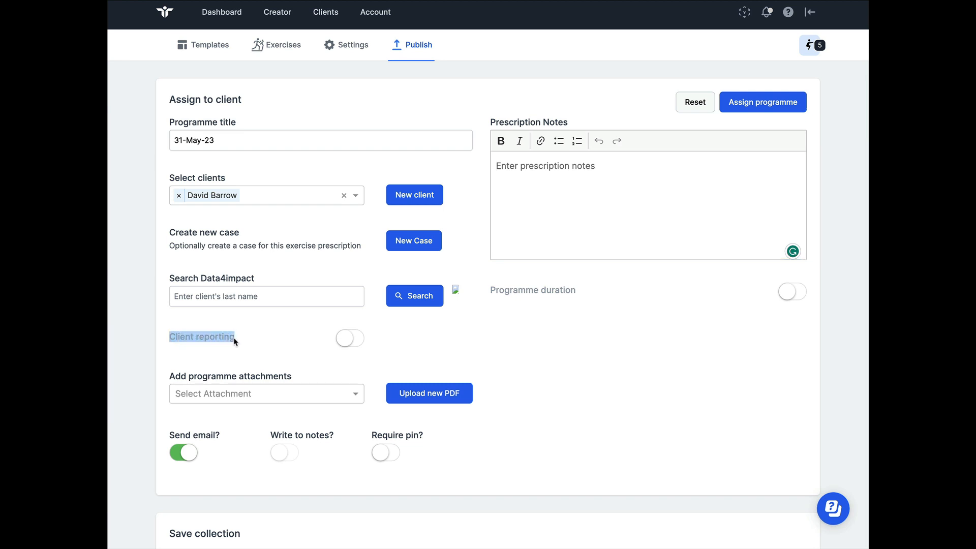
mouse_move(355, 342)
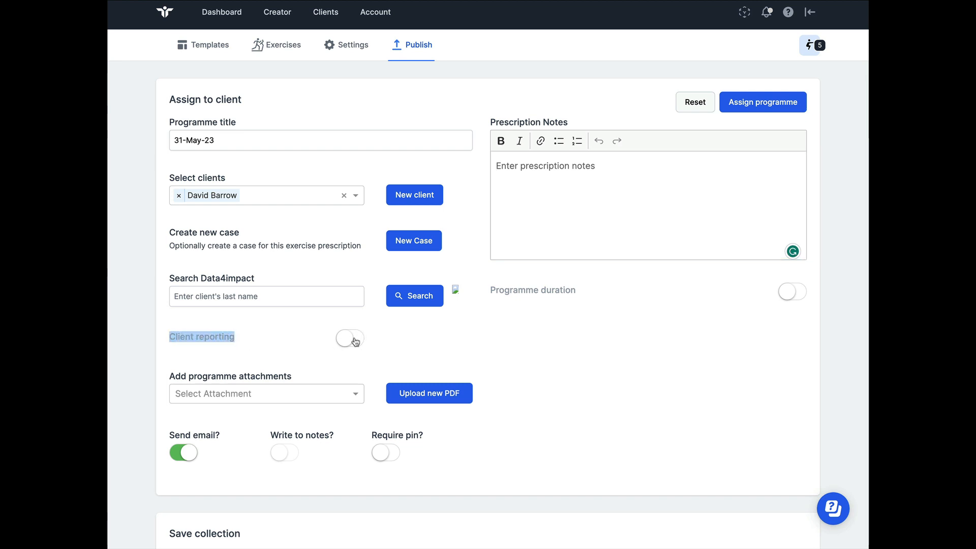
Enable client reporting with Fatigue recorded before, every day.
left_click(349, 338)
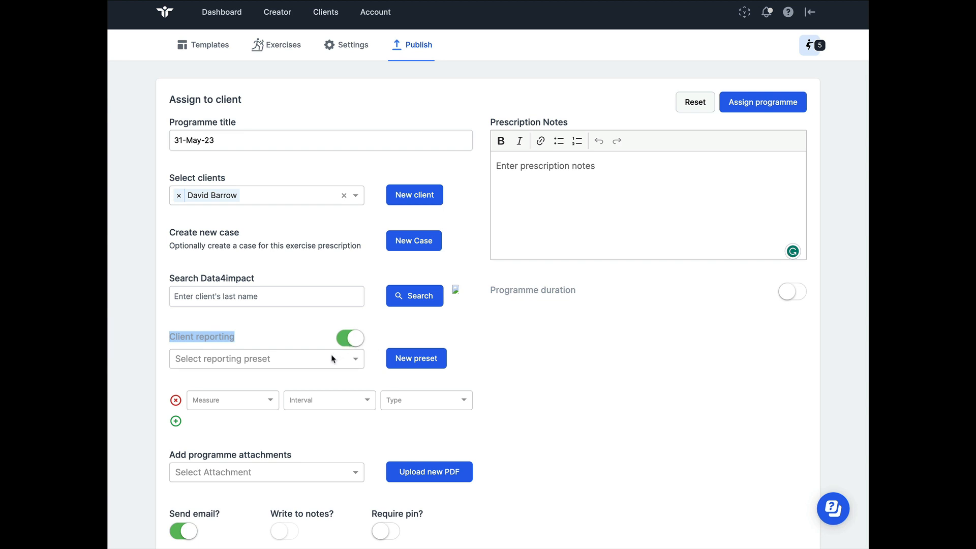
left_click(231, 400)
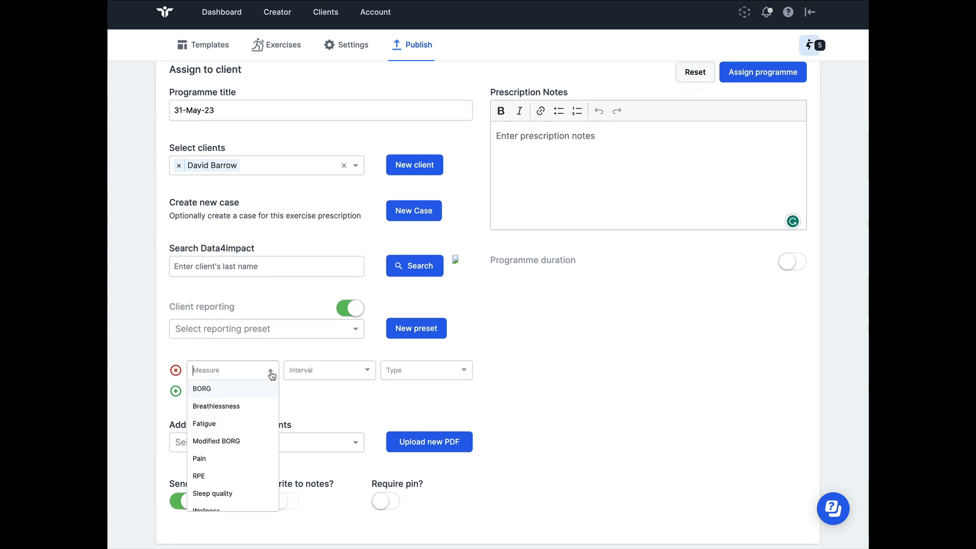
mouse_move(242, 415)
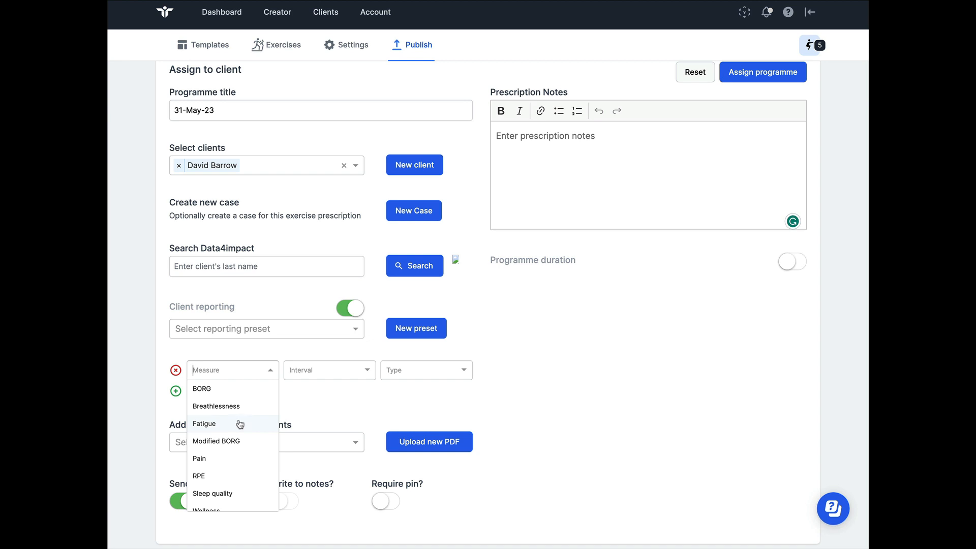
left_click(204, 423)
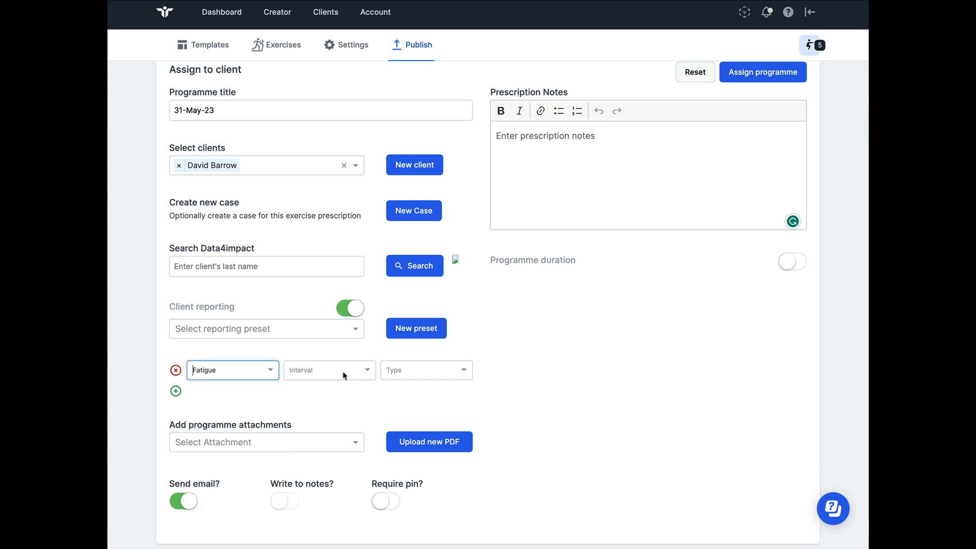
left_click(329, 370)
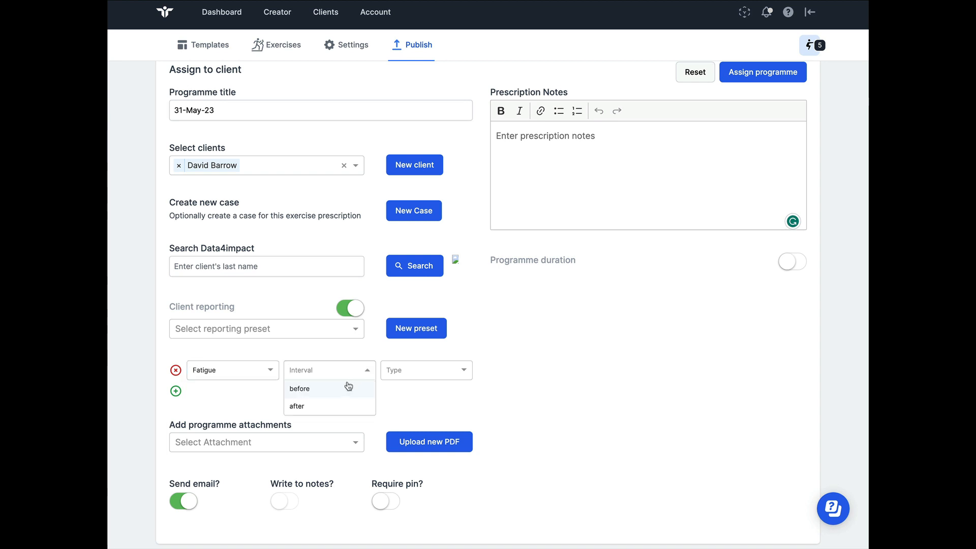
left_click(299, 387)
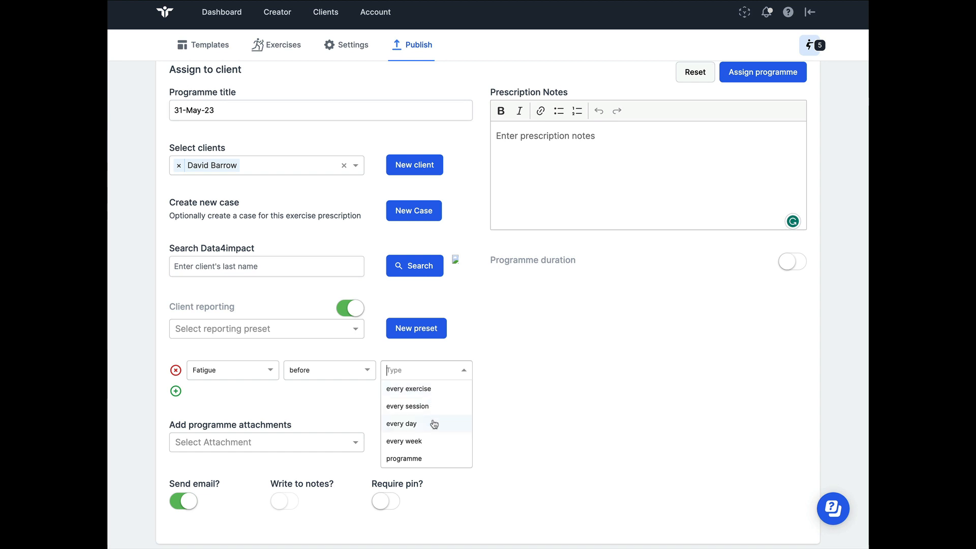
mouse_move(421, 428)
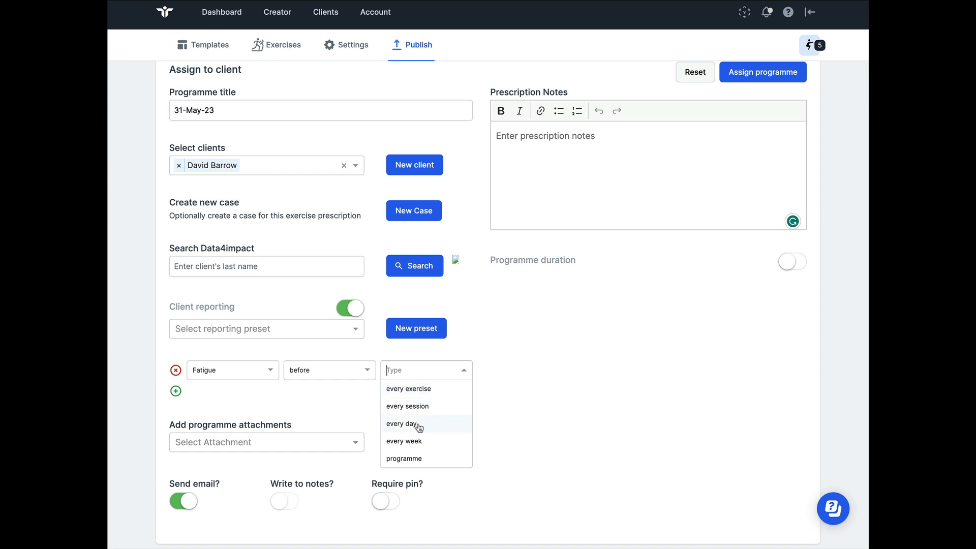
left_click(402, 423)
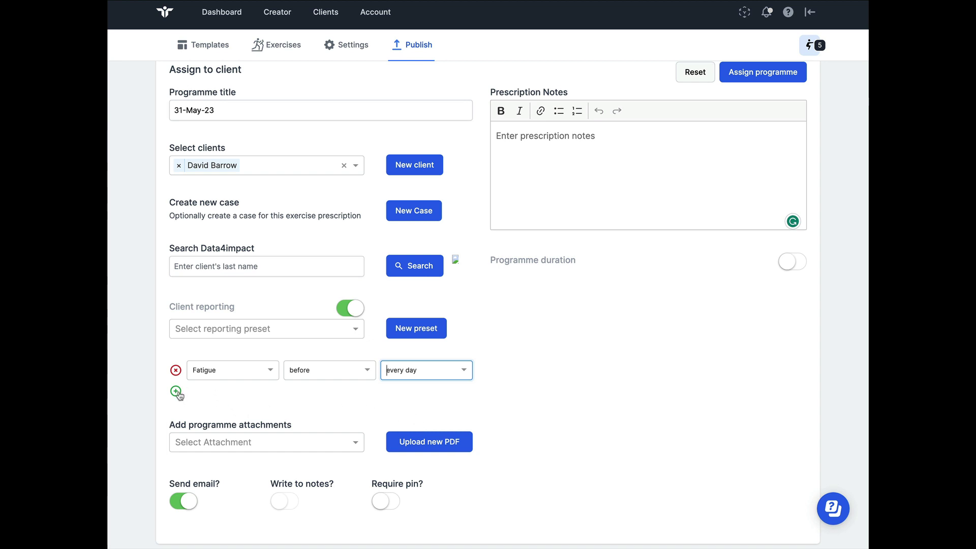
Add a second reporting row: Fatigue after every exercise.
left_click(176, 393)
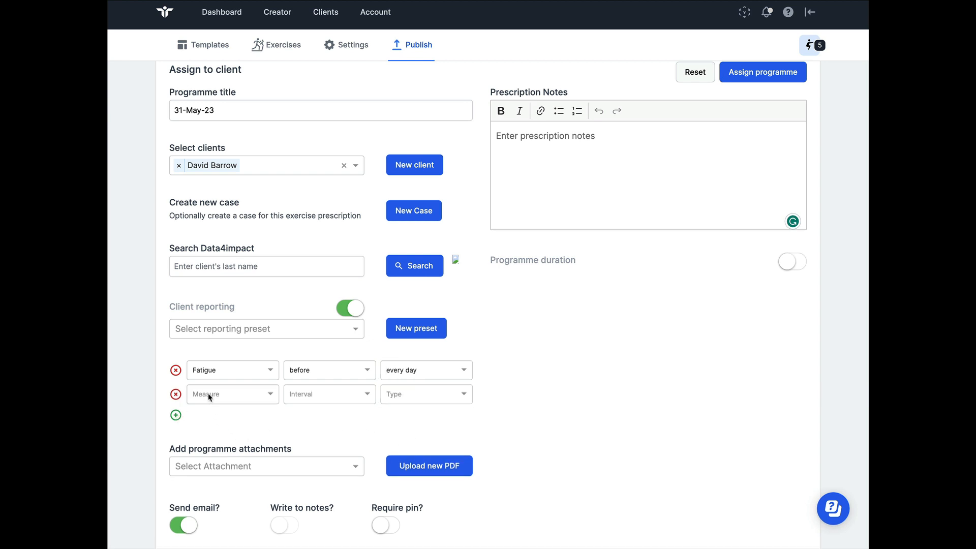
left_click(231, 394)
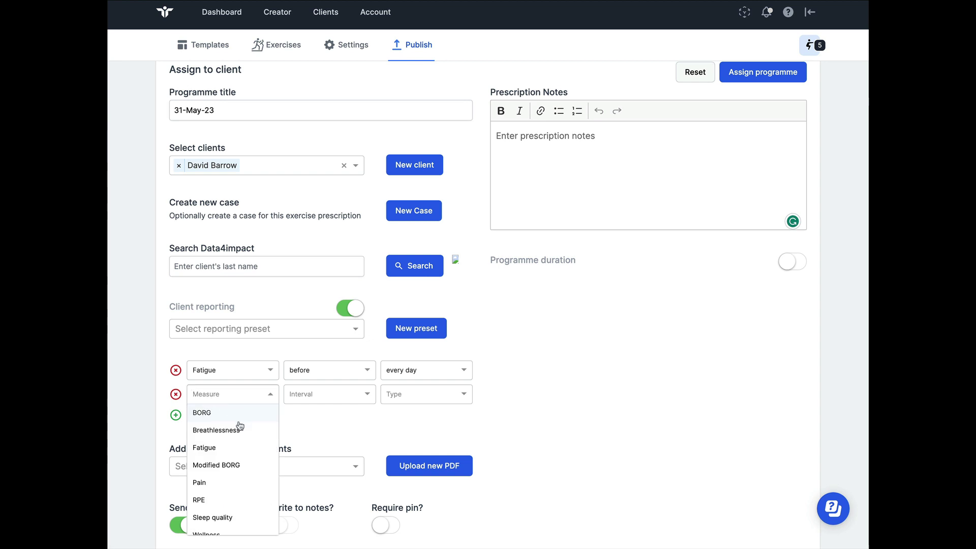
left_click(203, 448)
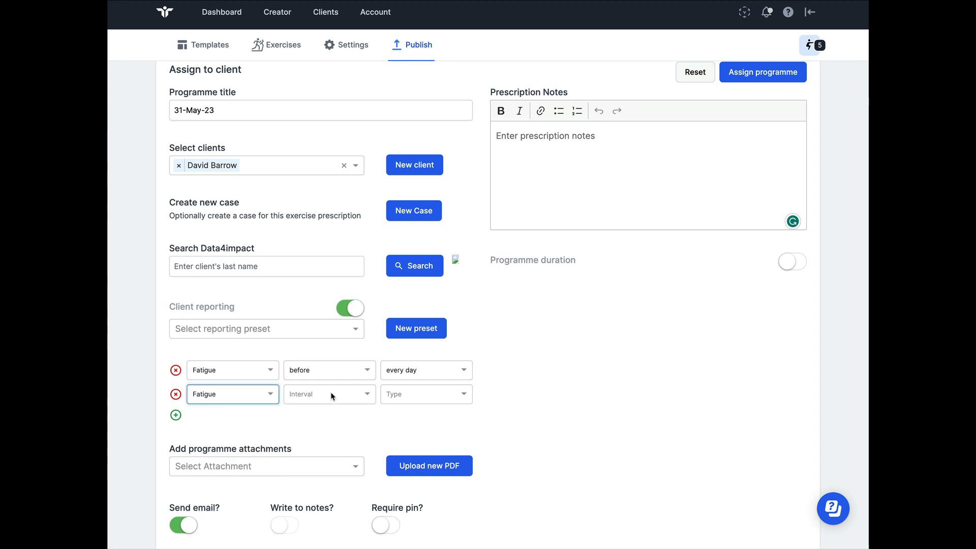
left_click(426, 395)
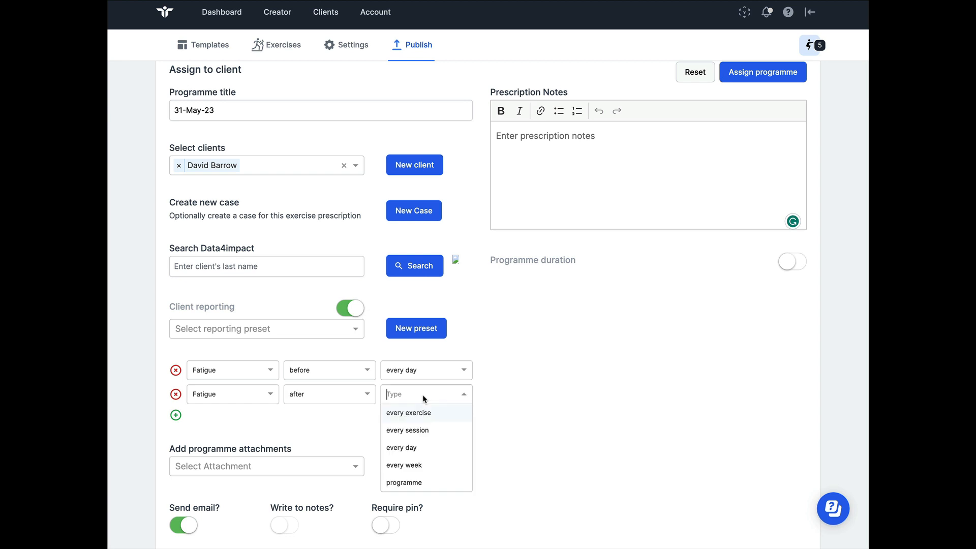
mouse_move(422, 420)
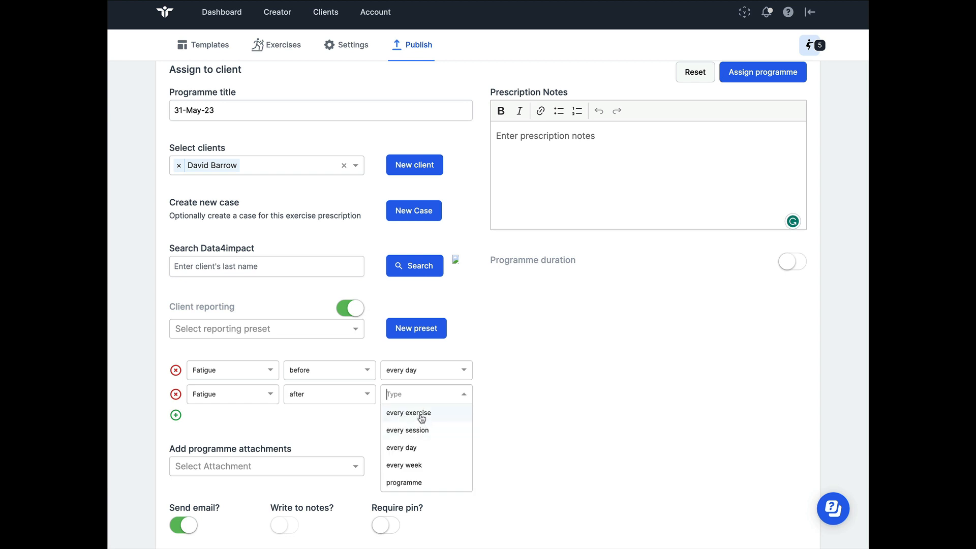
left_click(408, 413)
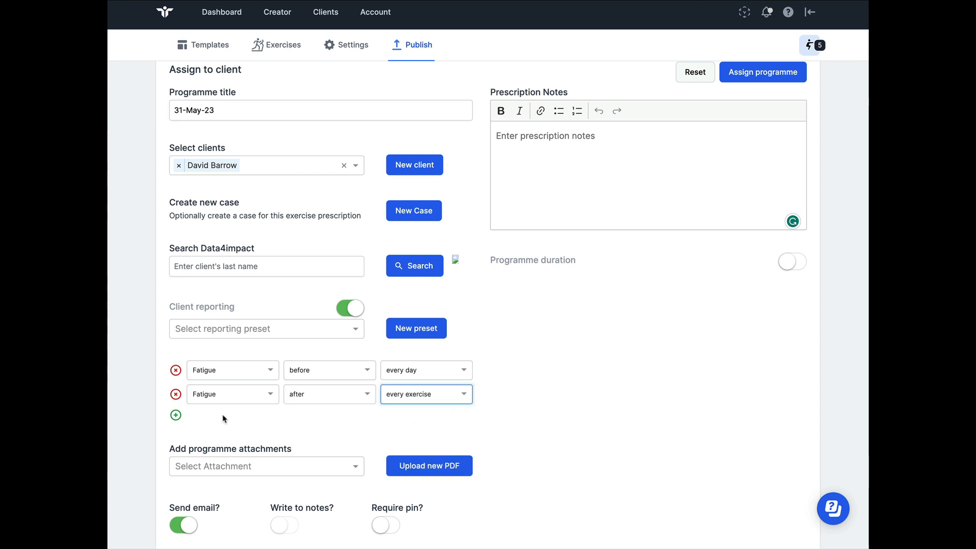
Add a third reporting row: Pain after every exercise.
left_click(176, 415)
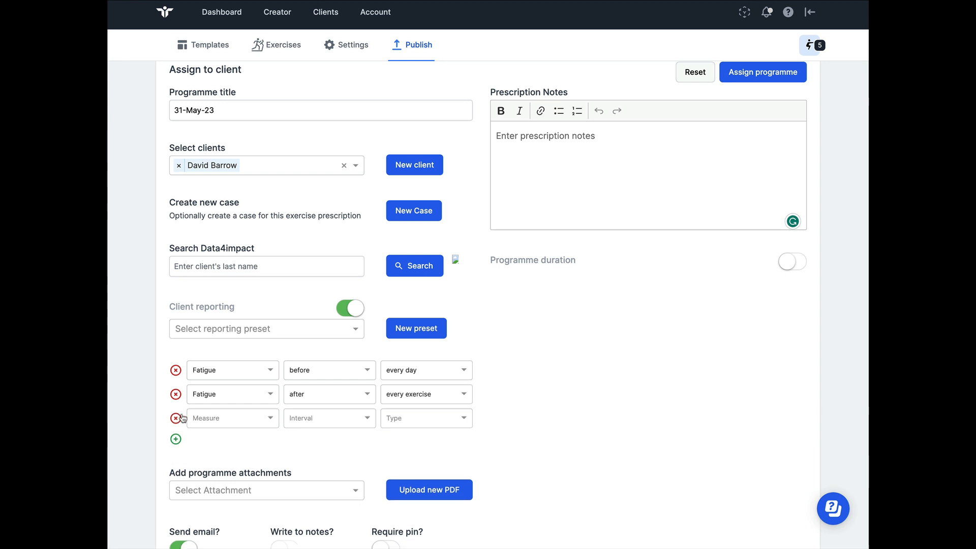
left_click(232, 418)
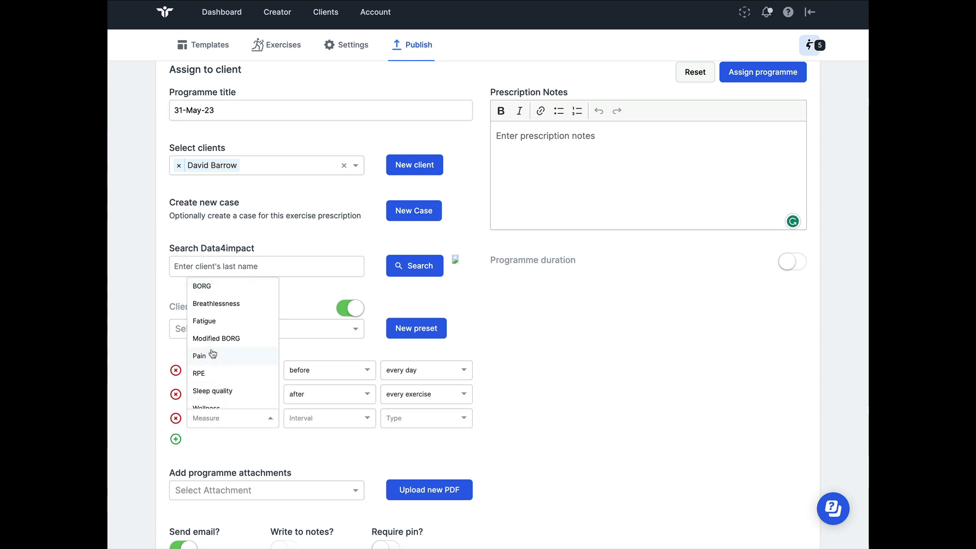
left_click(199, 356)
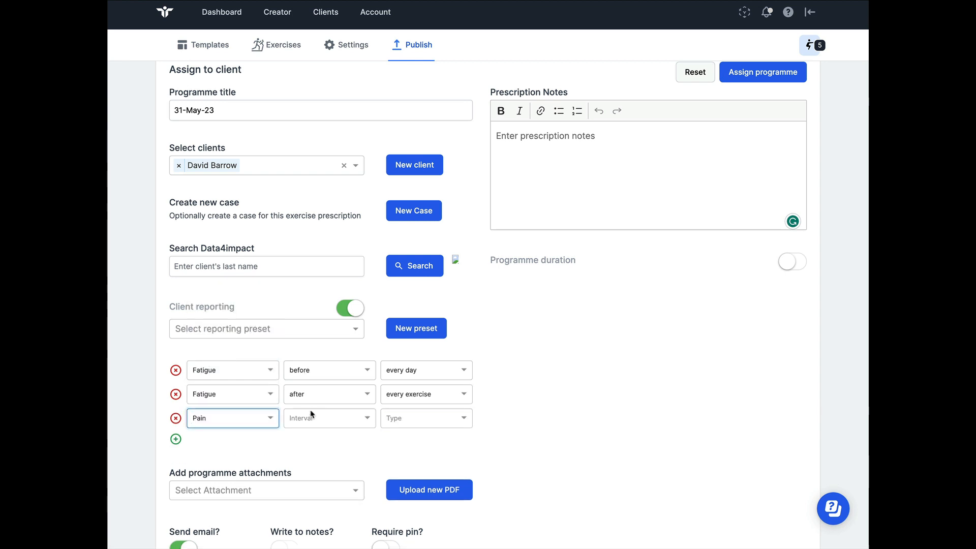
left_click(330, 418)
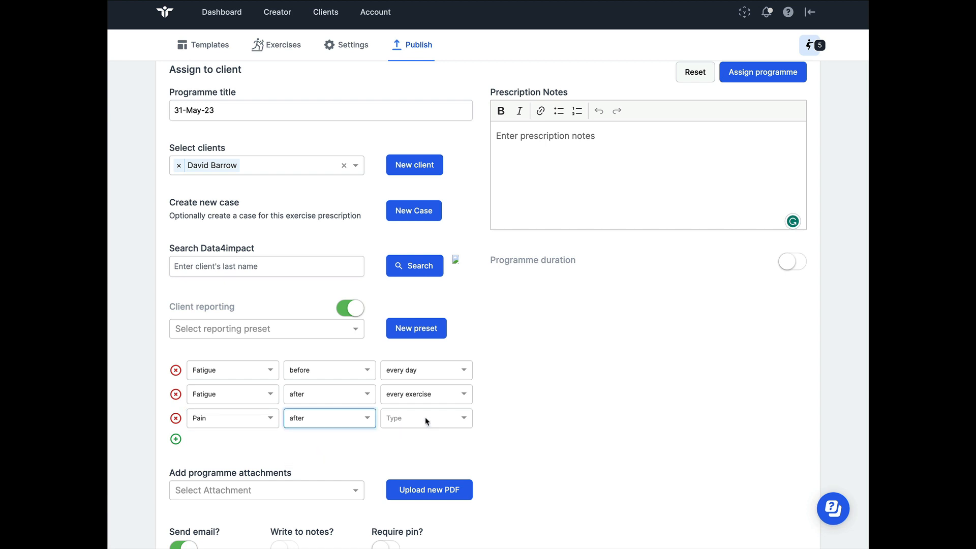
left_click(426, 418)
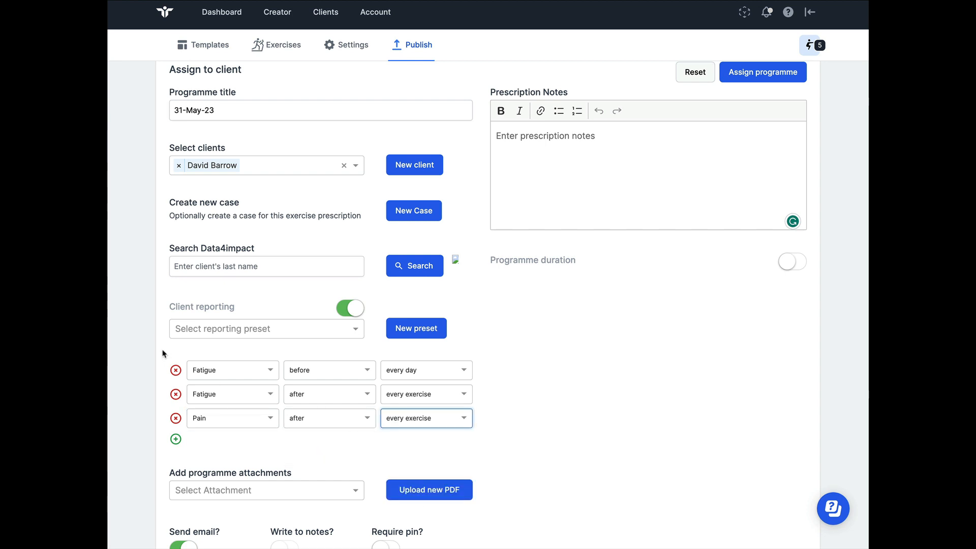
mouse_move(185, 353)
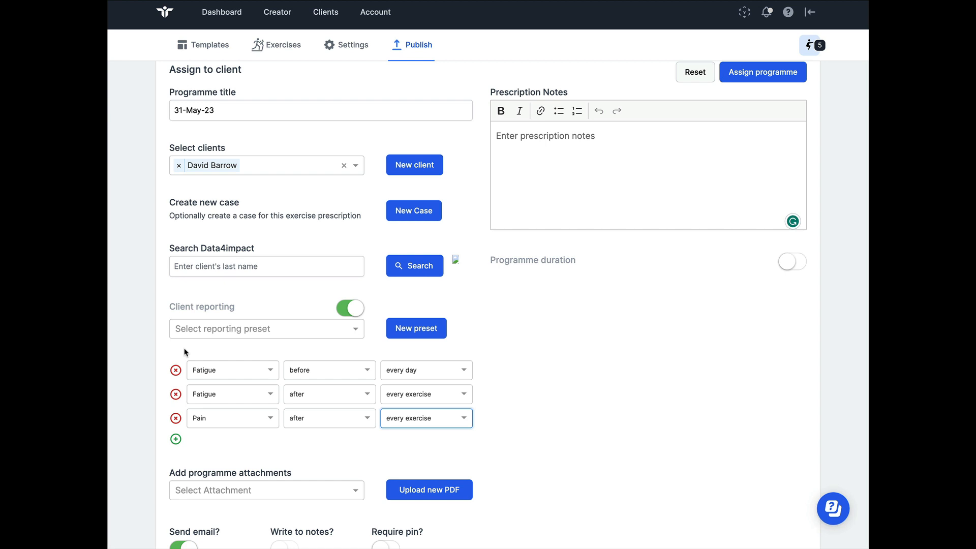
mouse_move(415, 328)
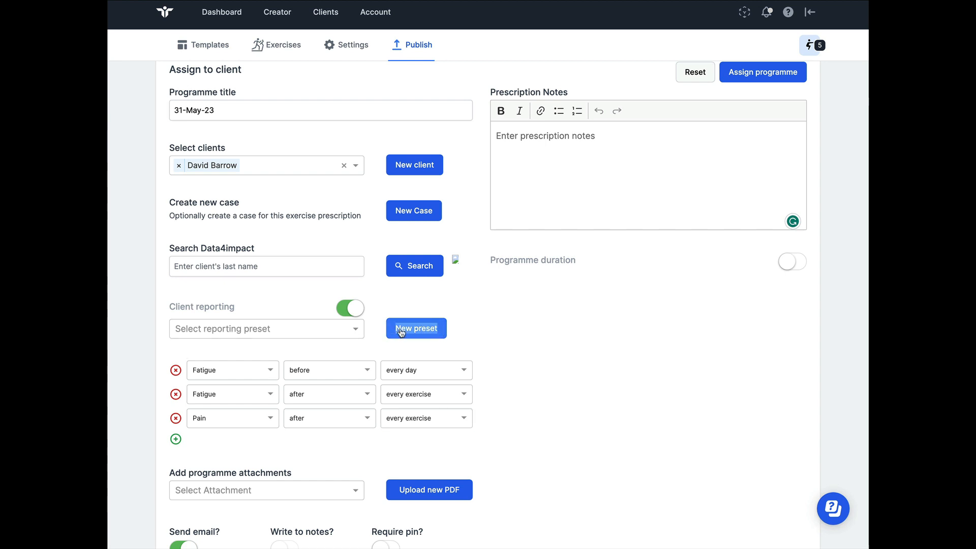
Start a new reporting preset, then close its dialog unnamed without saving.
left_click(416, 328)
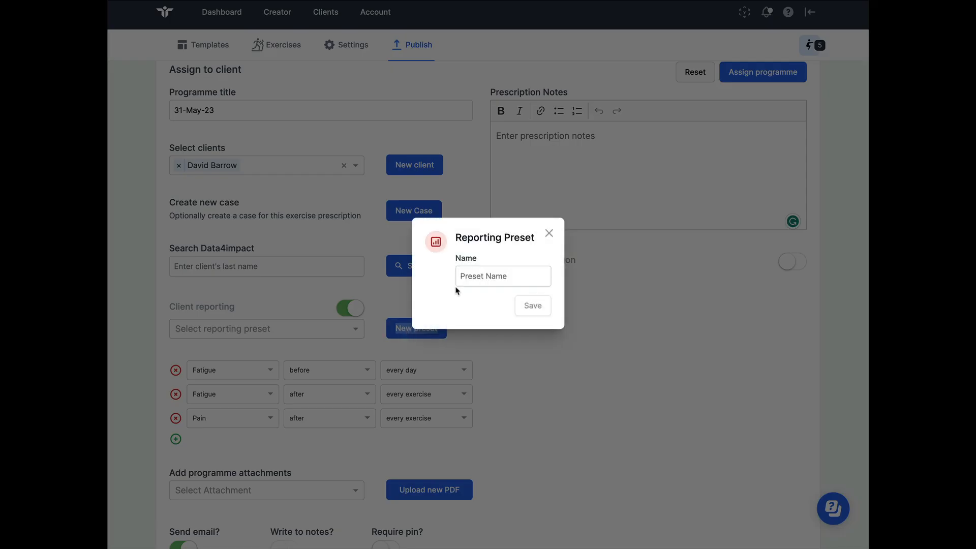
left_click(502, 275)
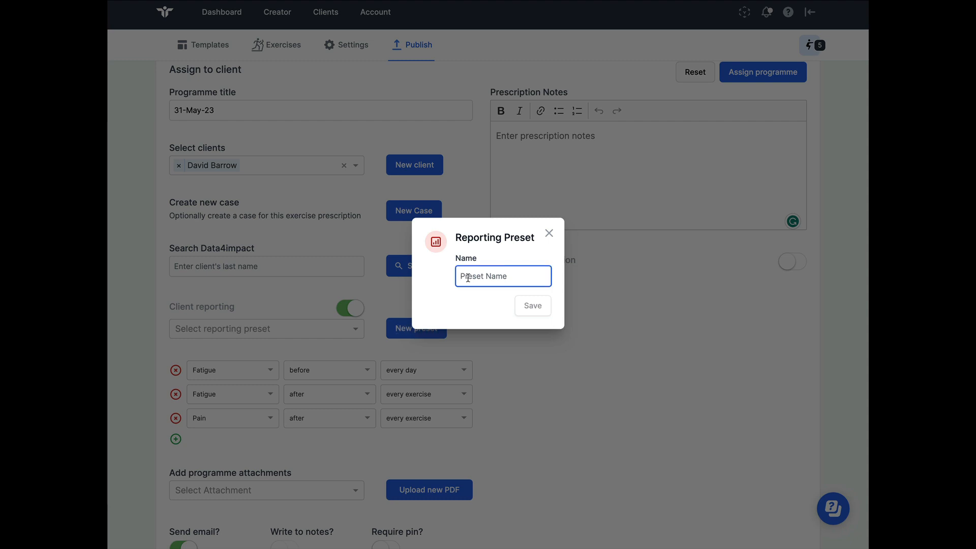
mouse_move(548, 233)
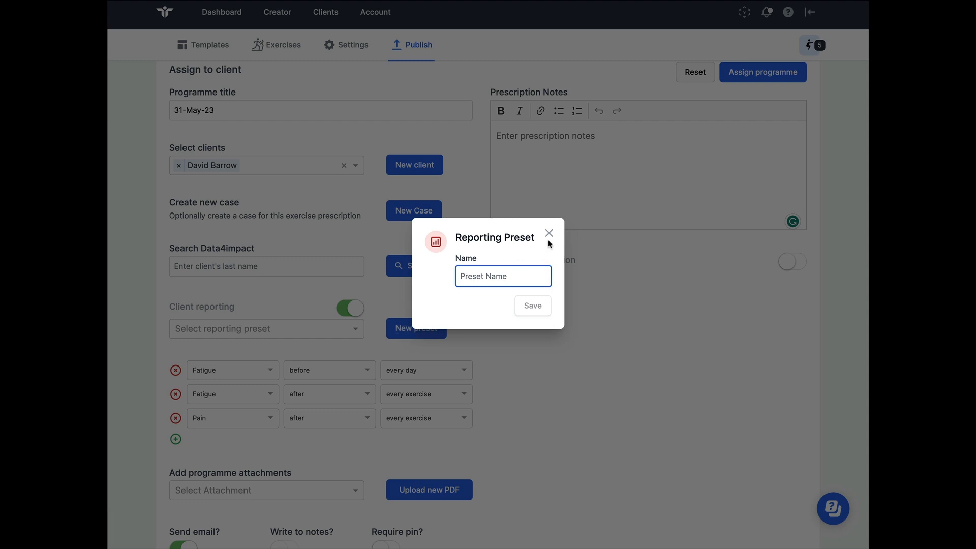
mouse_move(548, 233)
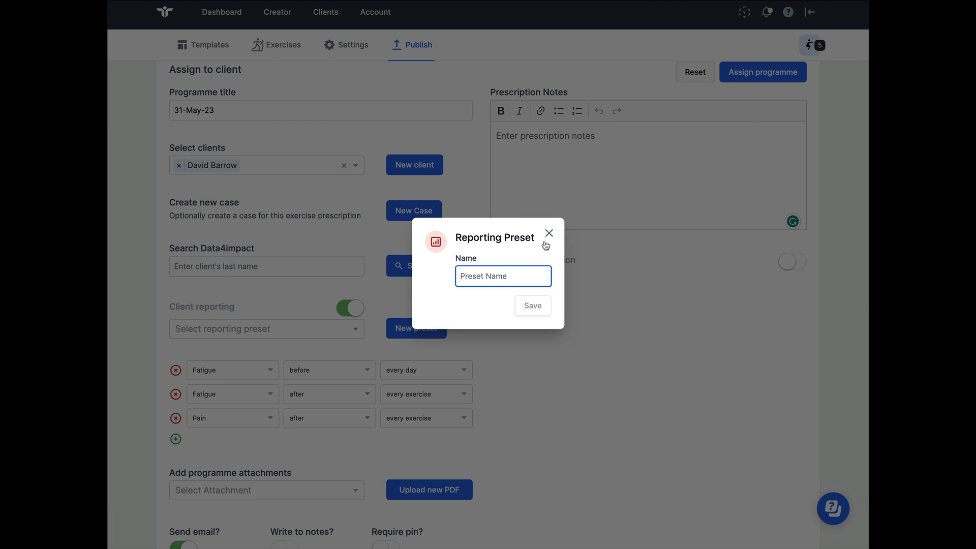
left_click(532, 307)
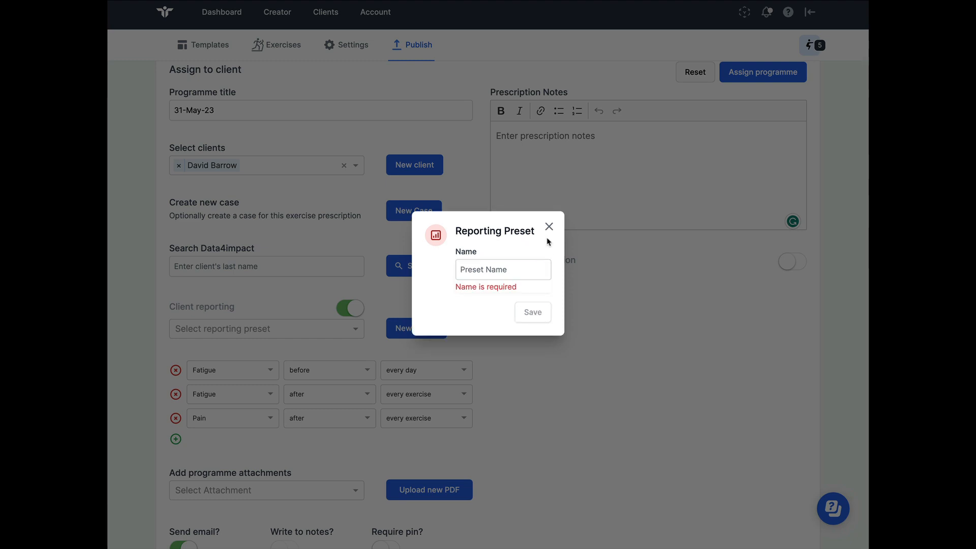
left_click(548, 226)
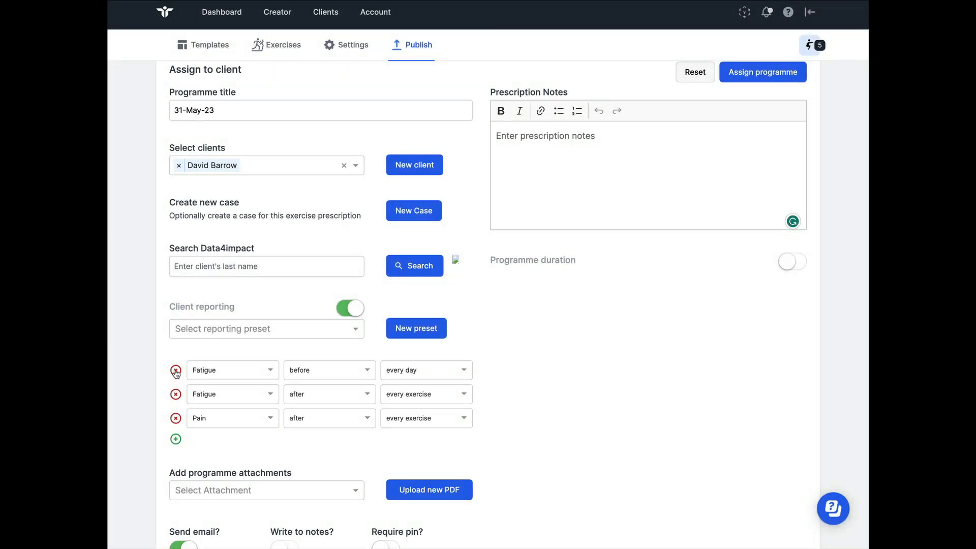
Choose the 'concussion' reporting preset, giving Fatigue, Sleep quality, Wellness and RPE rows.
left_click(265, 329)
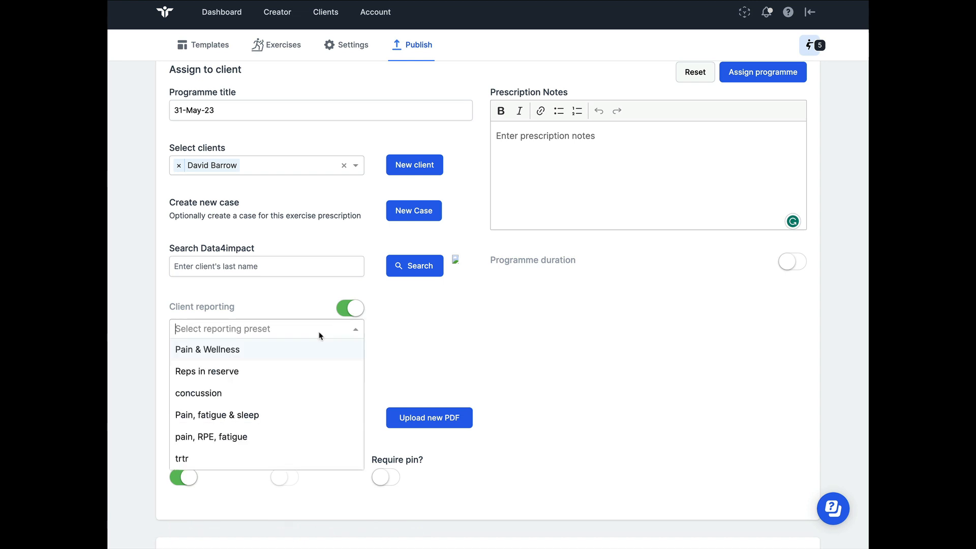
left_click(199, 393)
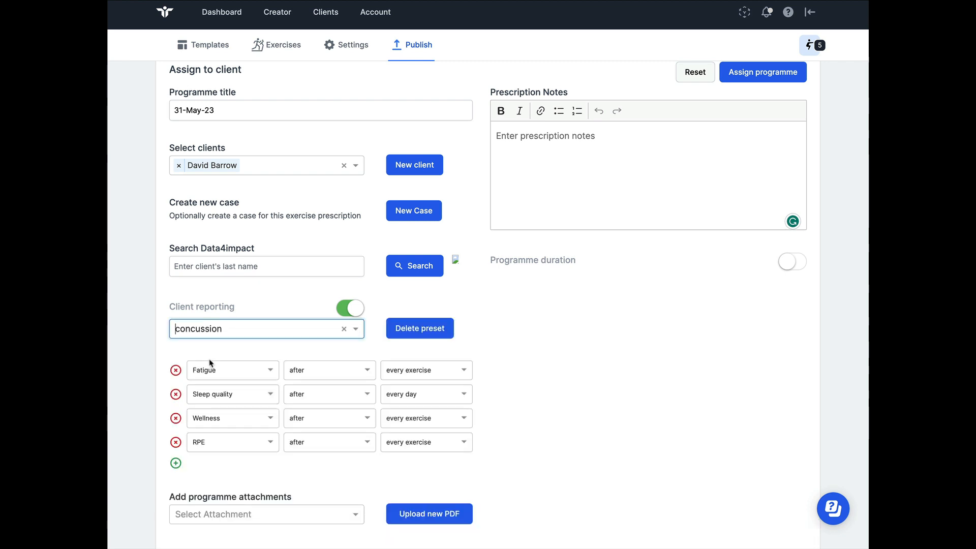
mouse_move(184, 355)
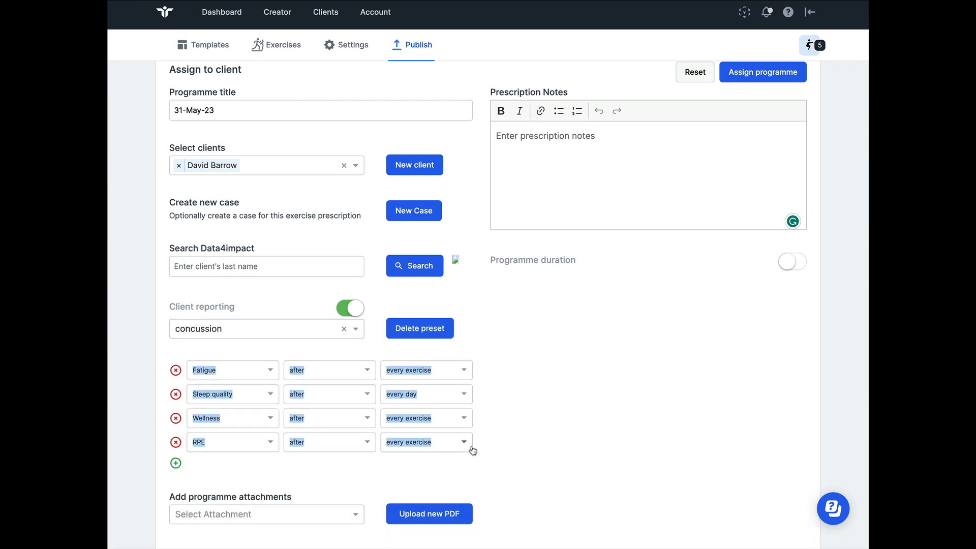
mouse_move(812, 78)
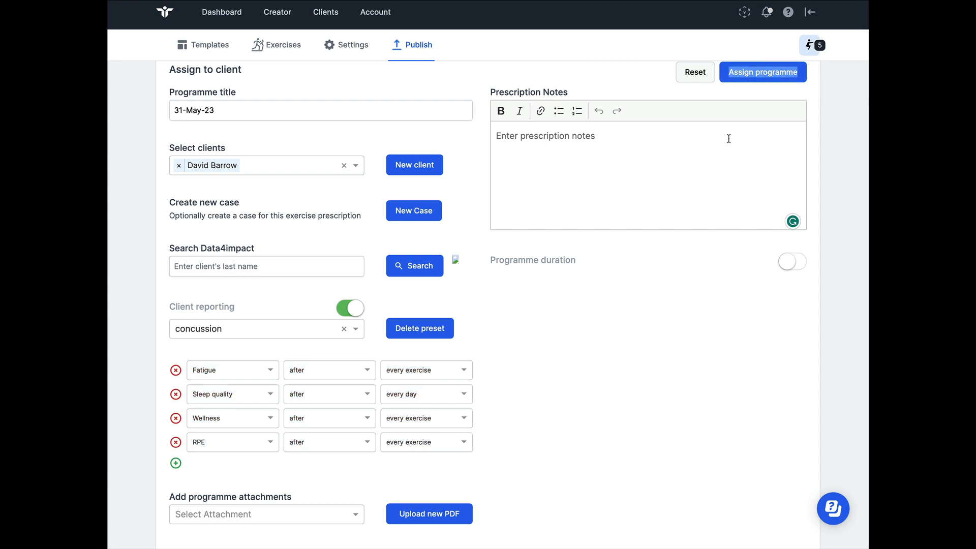
mouse_move(610, 246)
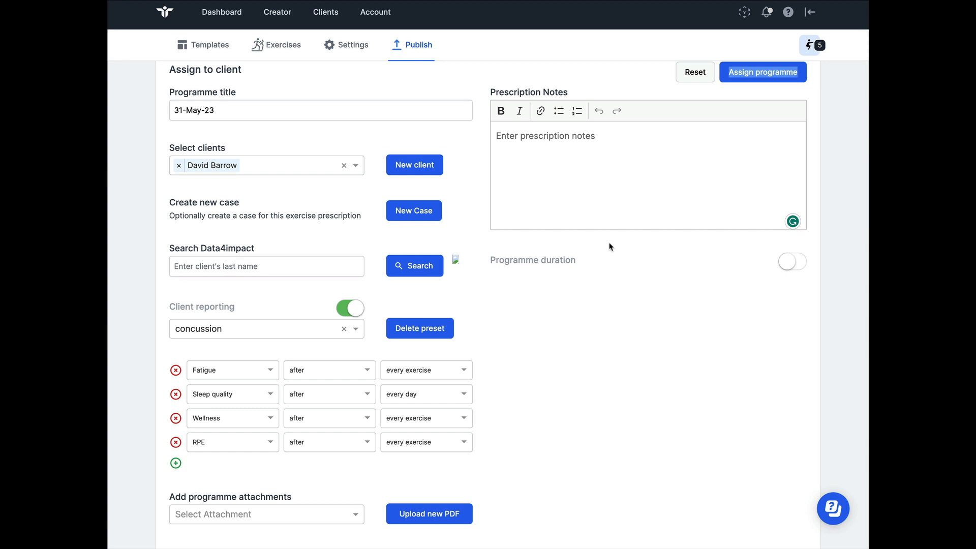
mouse_move(489, 263)
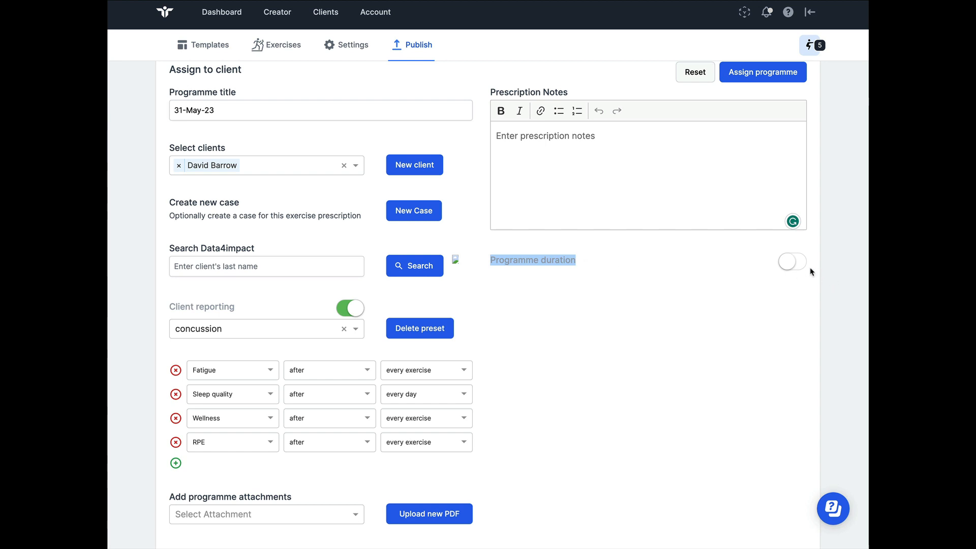
Switch on Programme duration and set the end date to 06/06/2023.
left_click(792, 261)
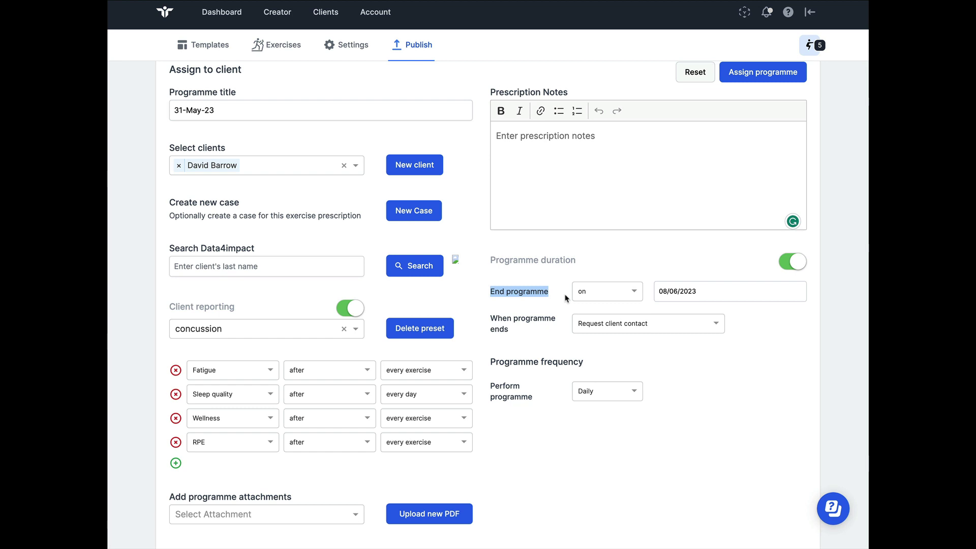
mouse_move(737, 295)
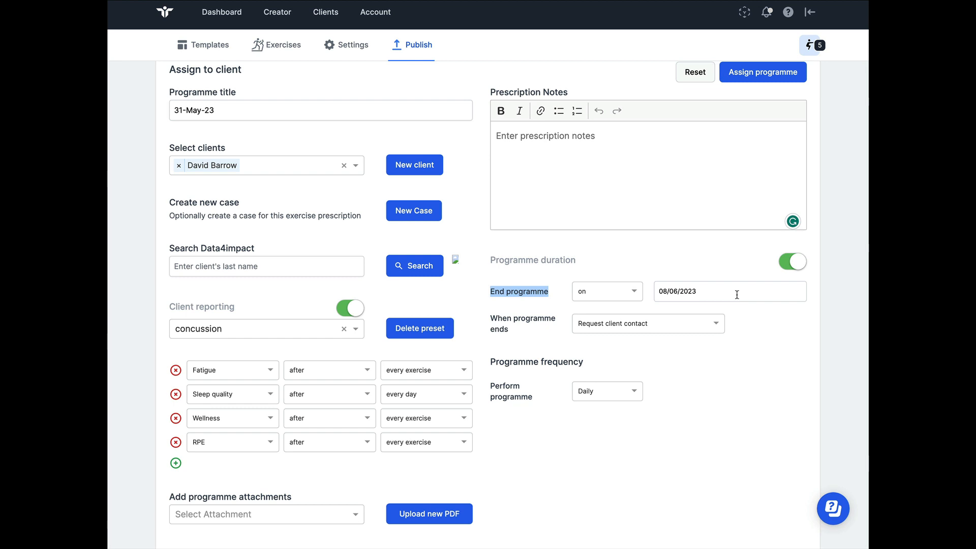
left_click(729, 291)
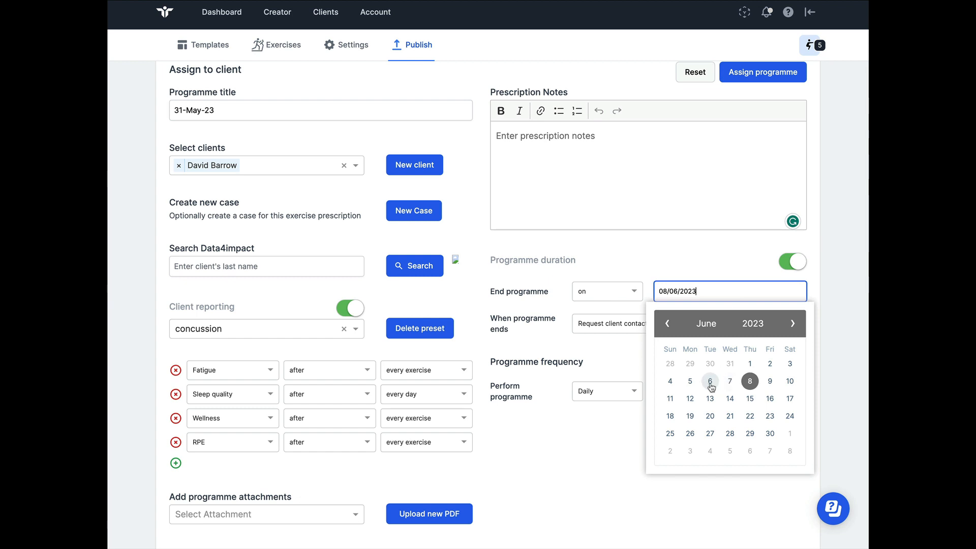
left_click(710, 381)
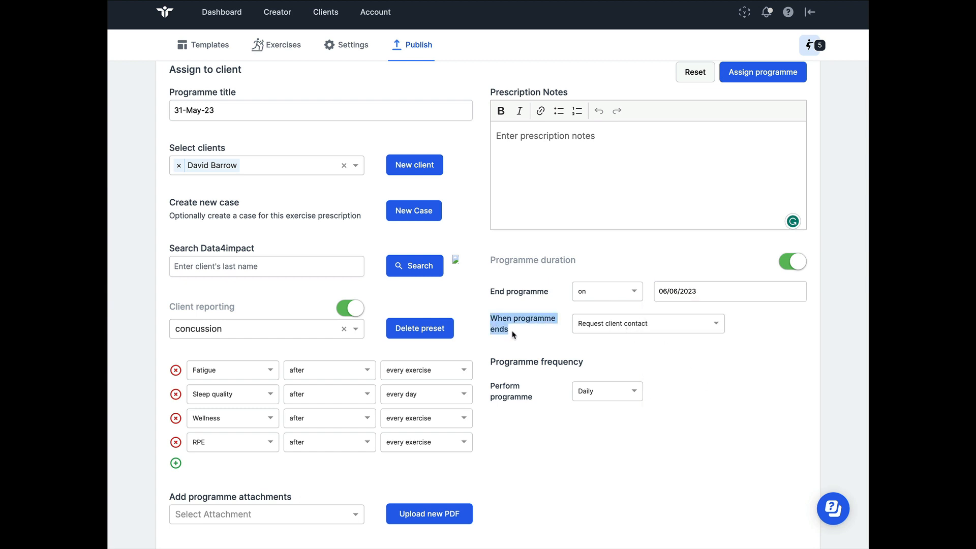
Set the end-of-programme action to Request client contact, after first trying the alert option.
left_click(647, 323)
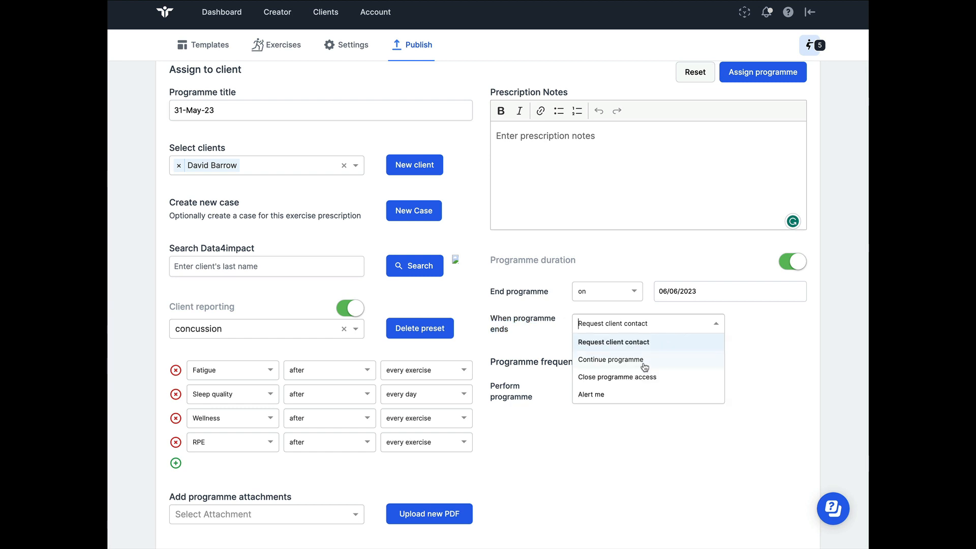
mouse_move(603, 397)
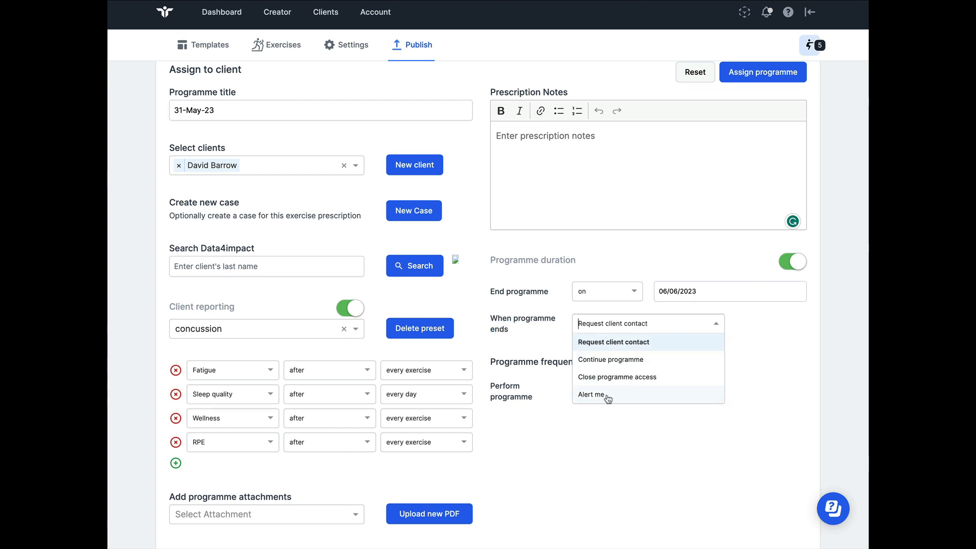
left_click(590, 395)
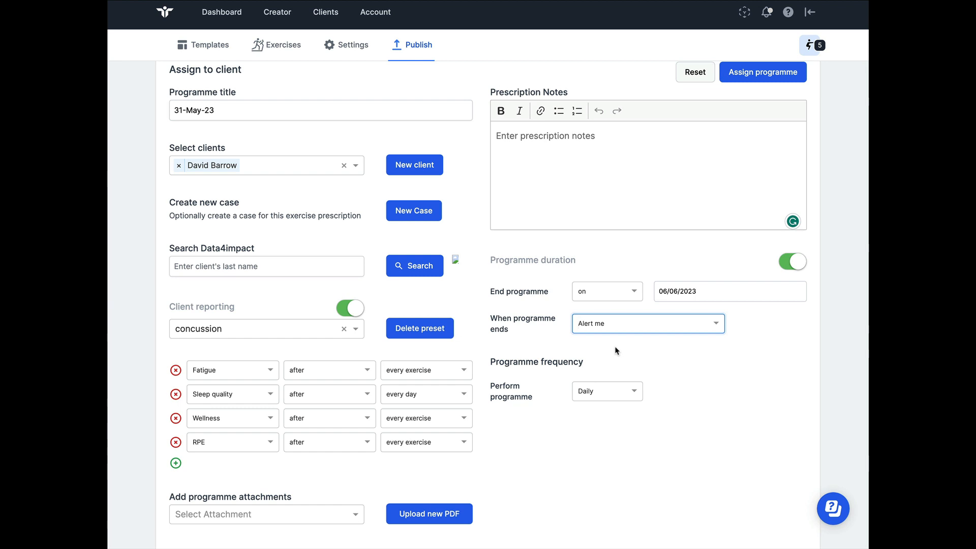
mouse_move(611, 358)
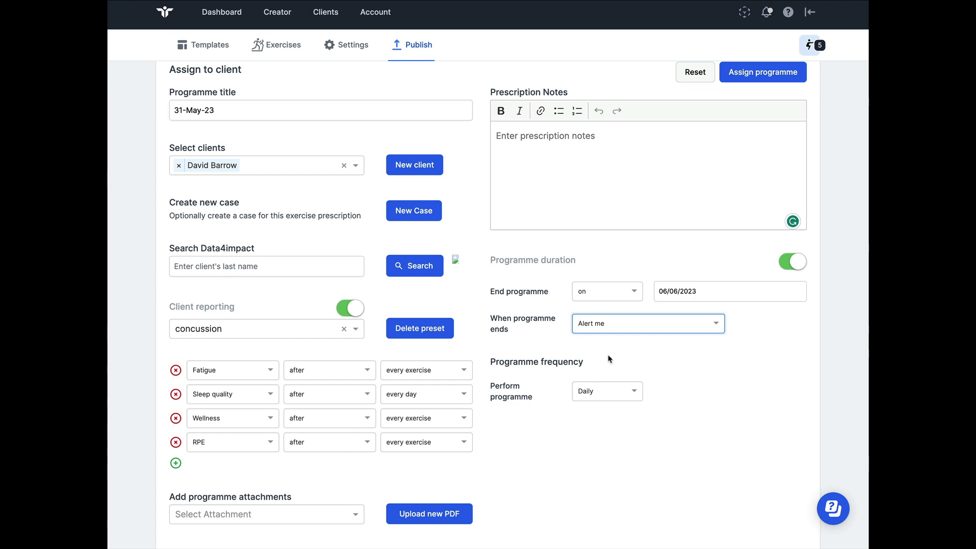
left_click(646, 323)
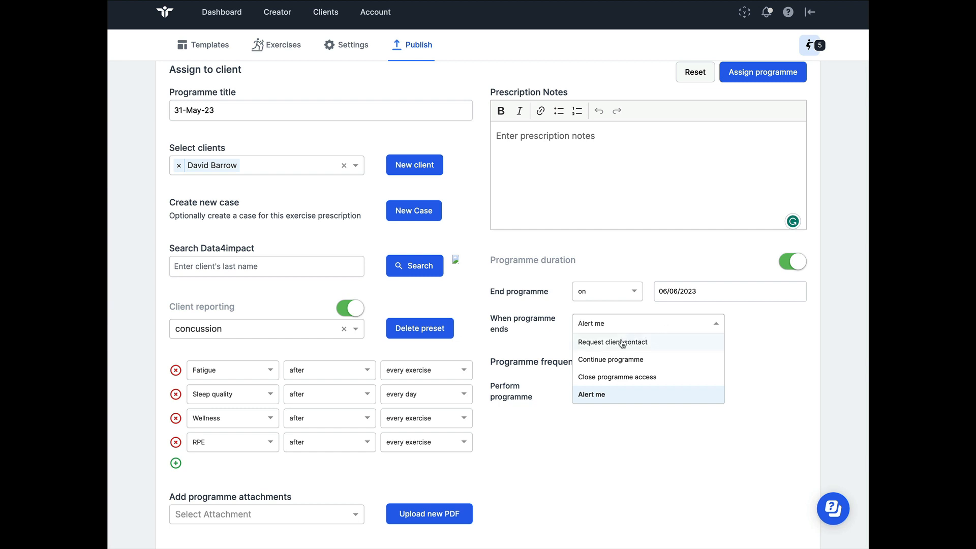
mouse_move(653, 344)
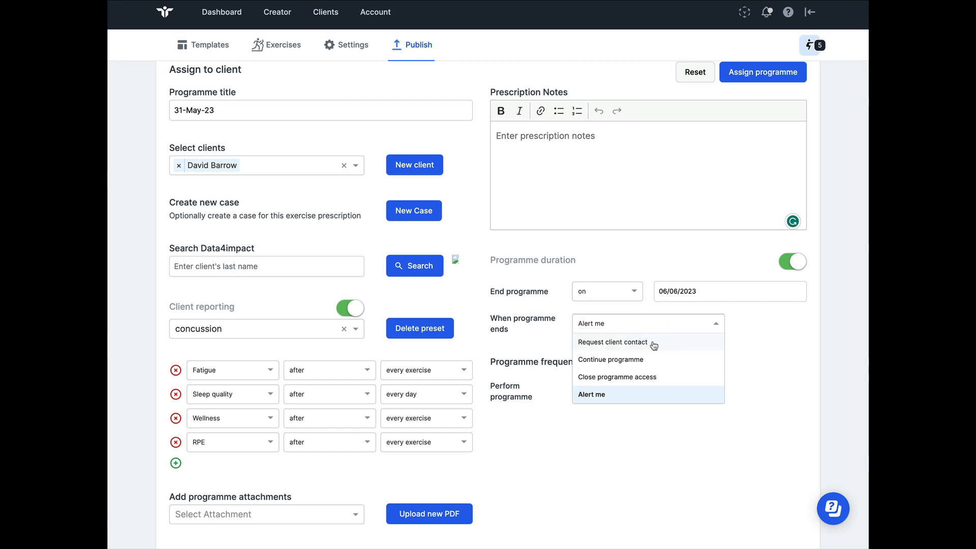
left_click(612, 342)
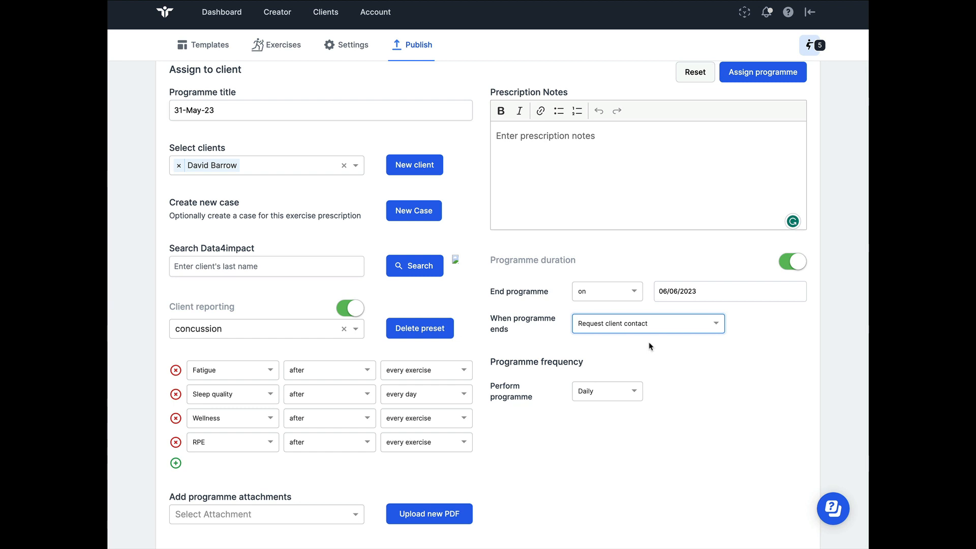
mouse_move(632, 347)
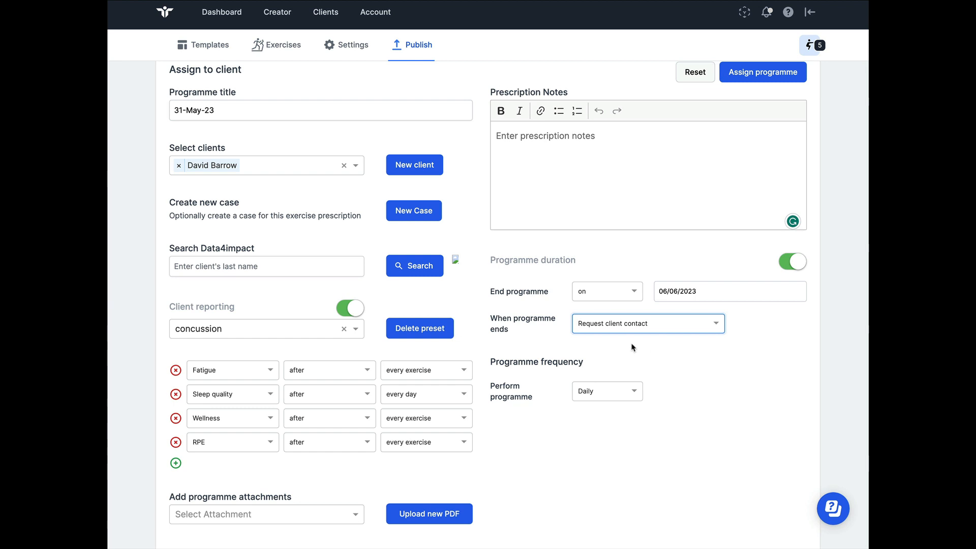
mouse_move(612, 348)
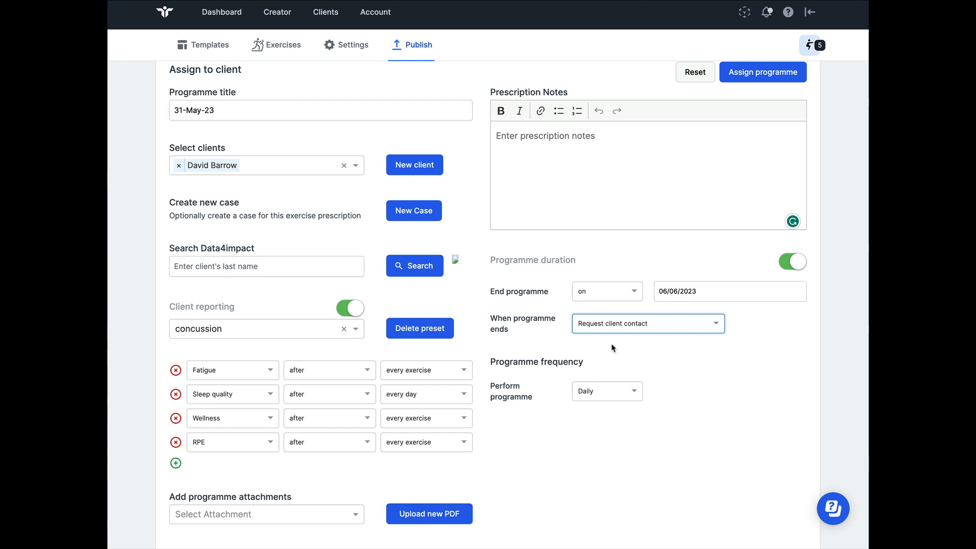
mouse_move(603, 346)
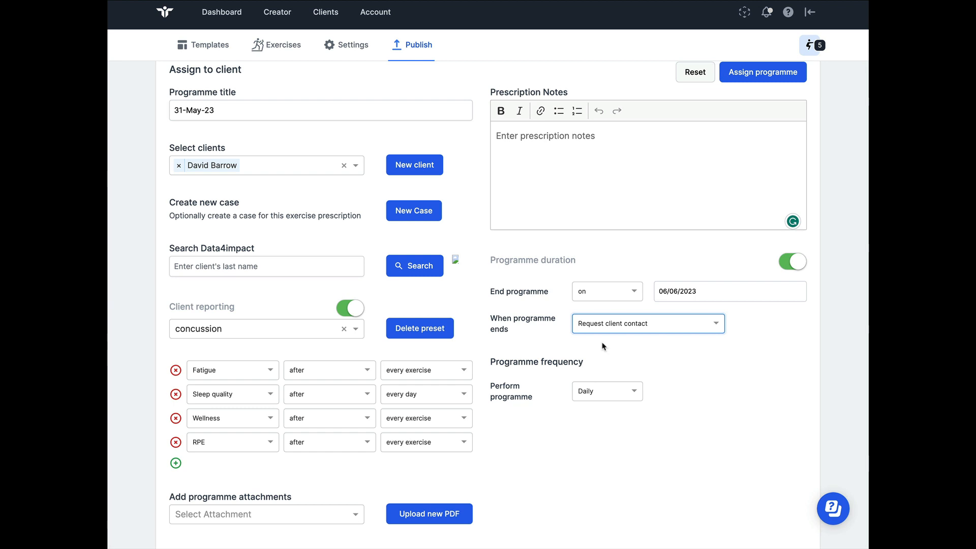
mouse_move(584, 348)
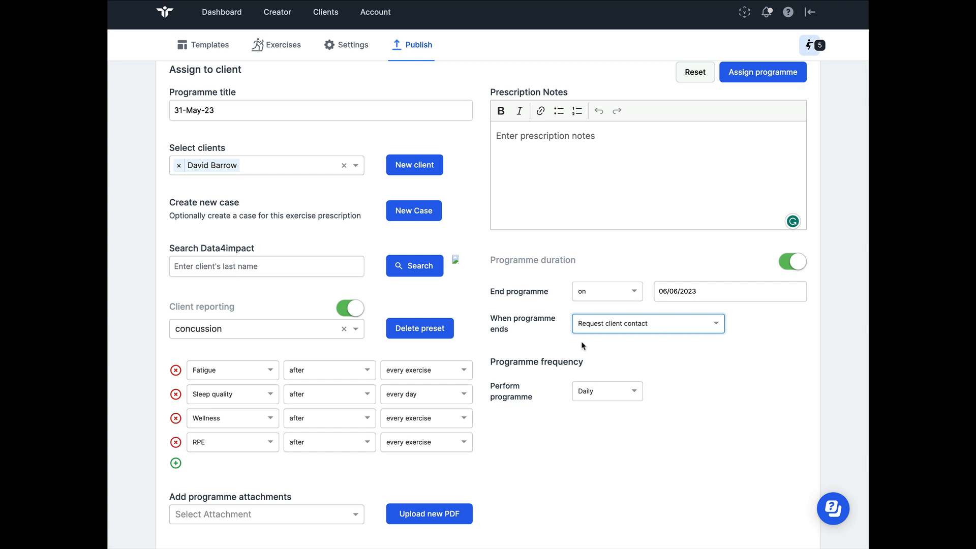
mouse_move(571, 342)
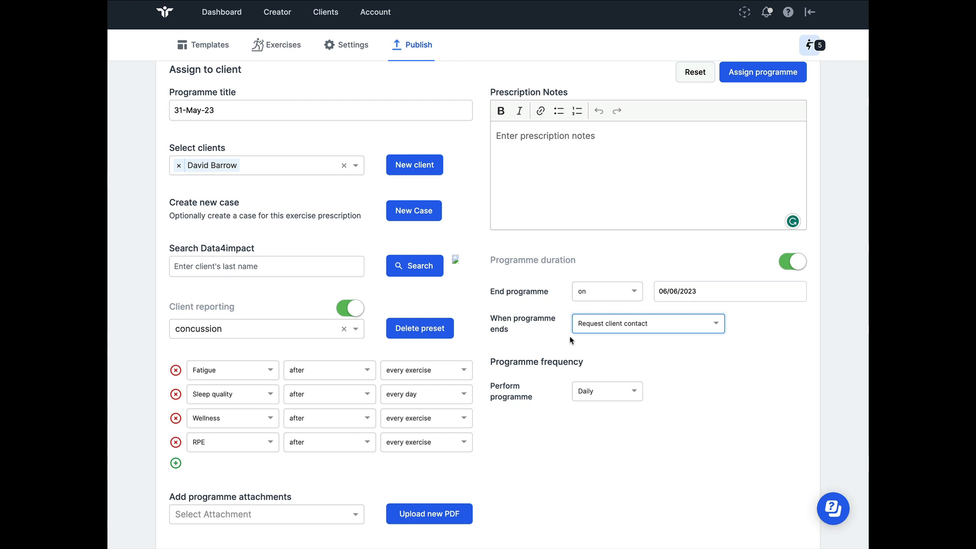
mouse_move(571, 342)
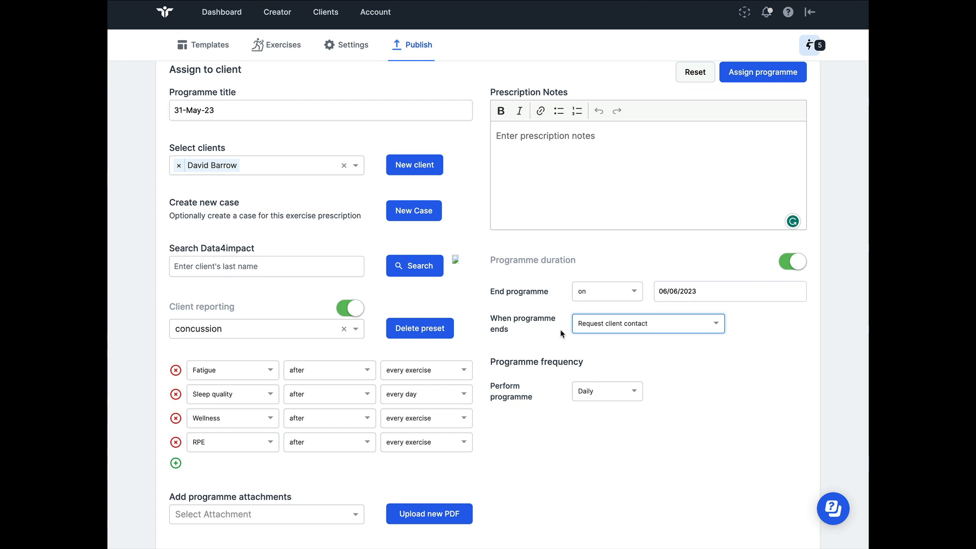
scroll("up", 3)
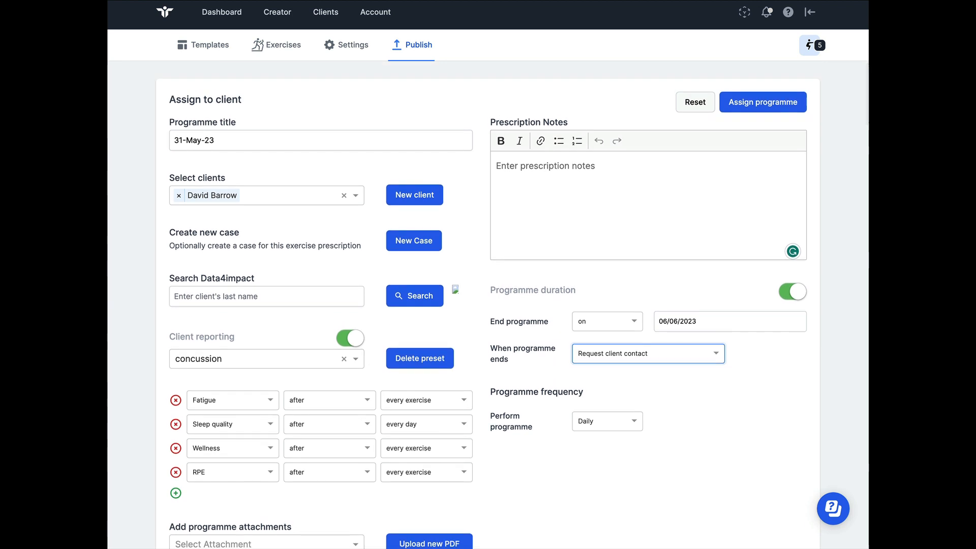
mouse_move(376, 13)
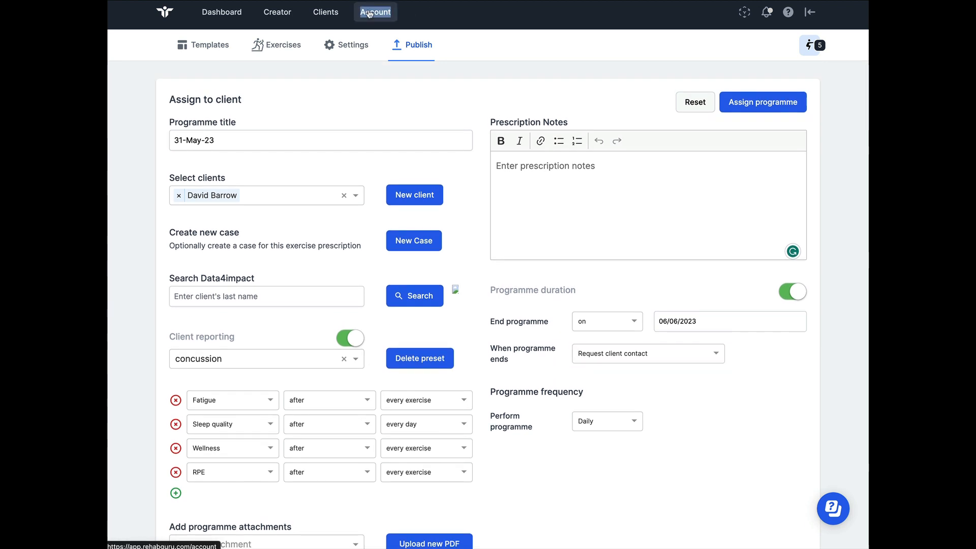
Go to Account > Customise and show the Email customisation template list.
left_click(375, 12)
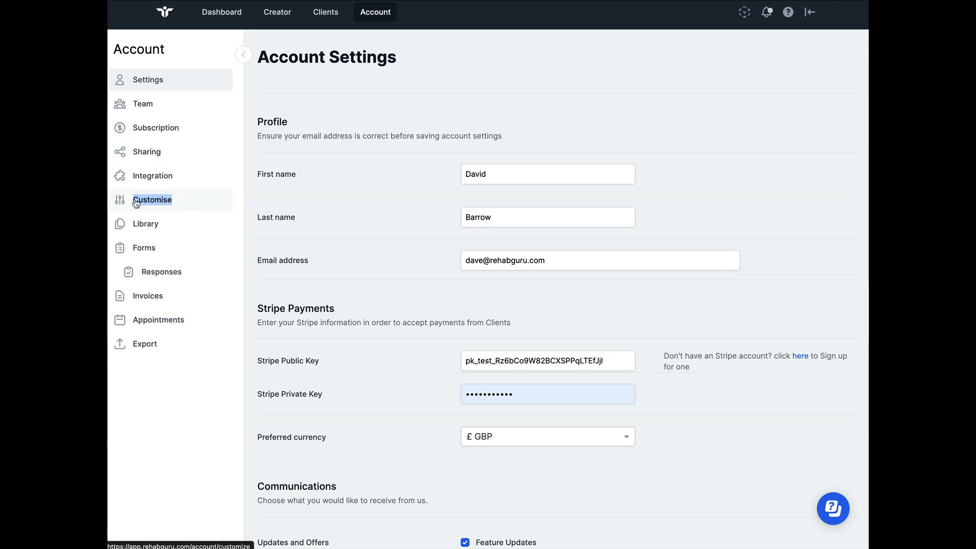
left_click(152, 199)
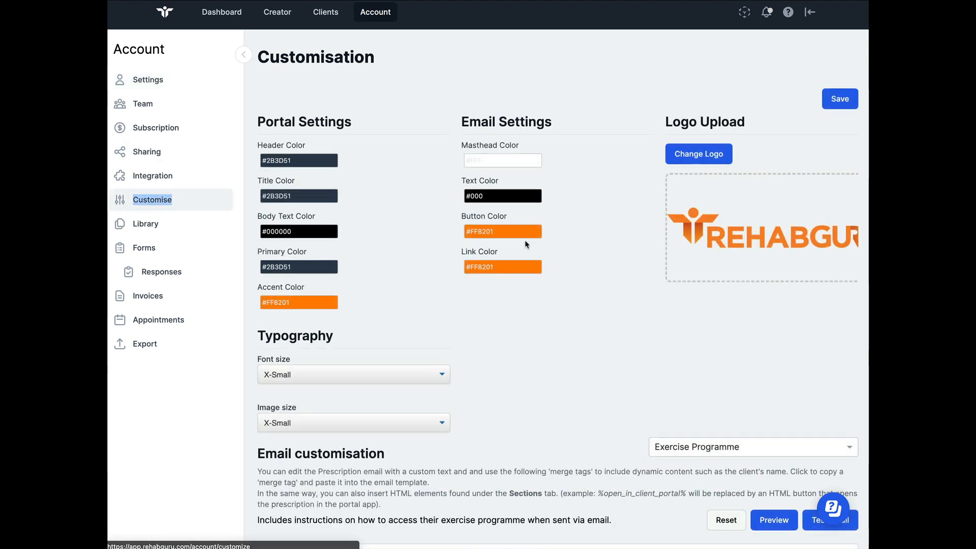
scroll("down", 3)
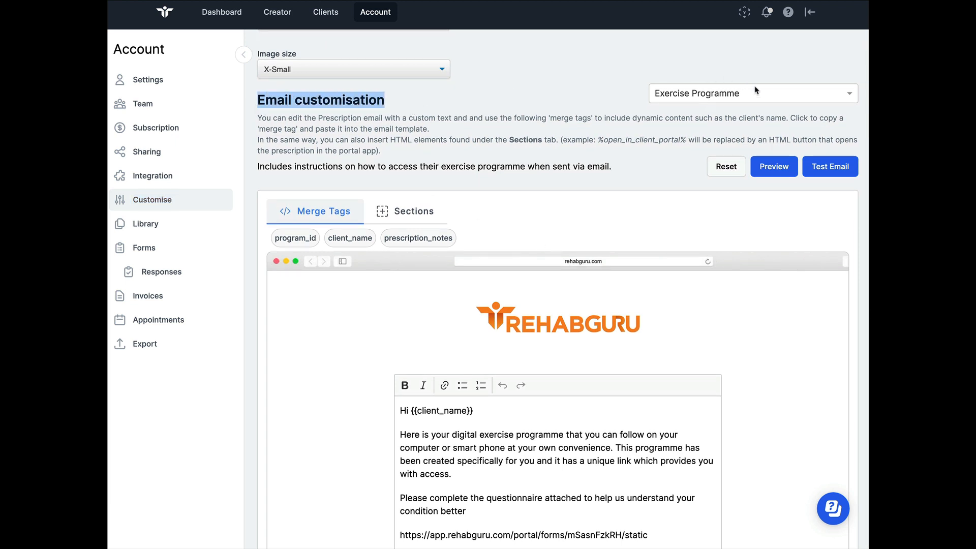
left_click(751, 93)
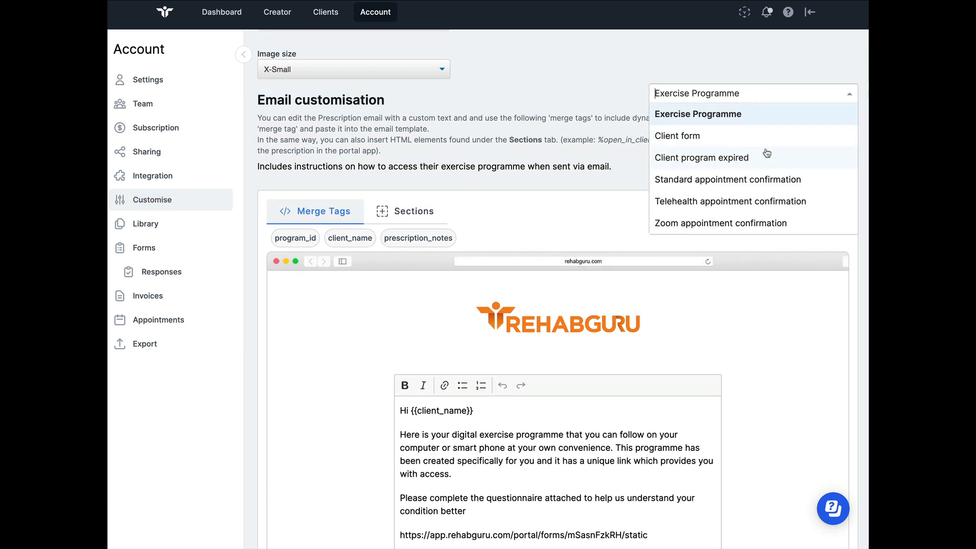
mouse_move(765, 160)
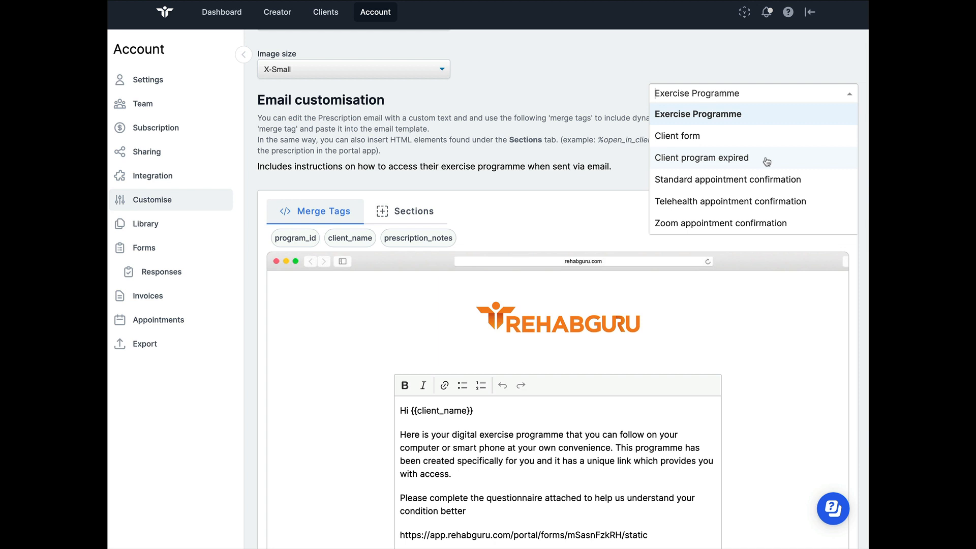
mouse_move(756, 162)
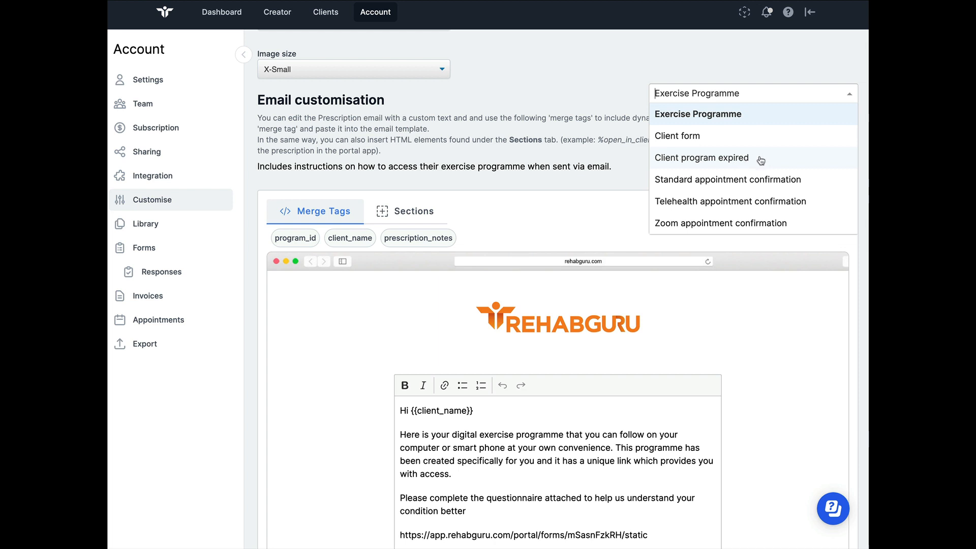
Select the Client program expired email template and review its message text.
left_click(702, 158)
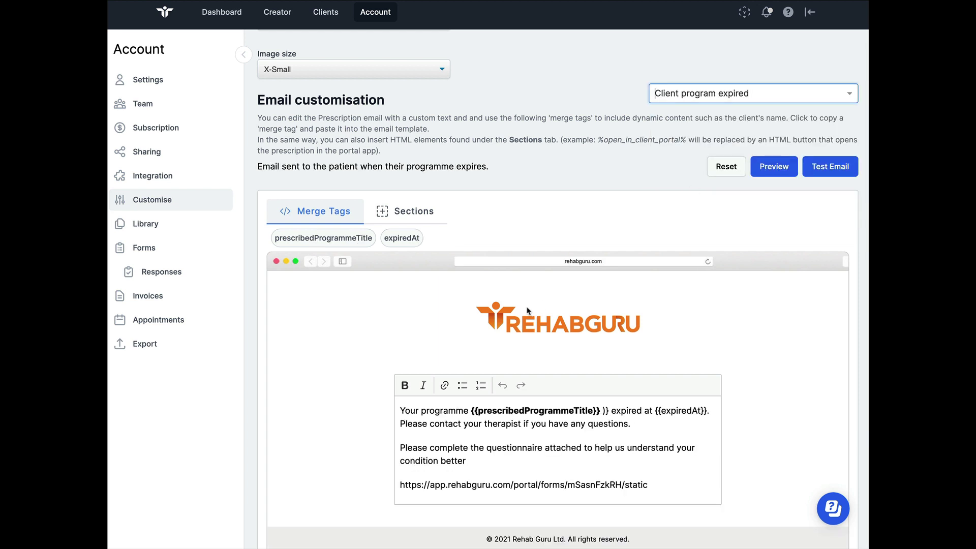
scroll("down", 3)
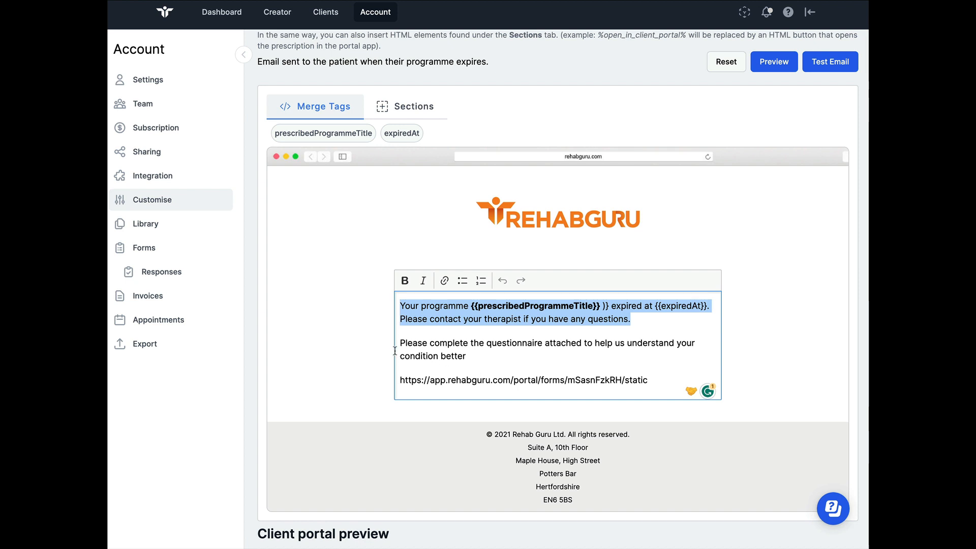
mouse_move(398, 346)
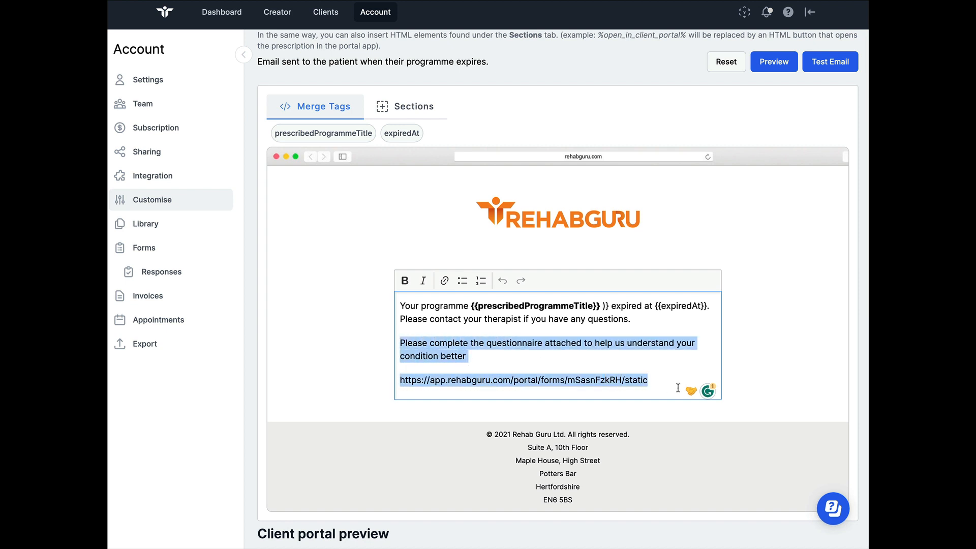
mouse_move(675, 387)
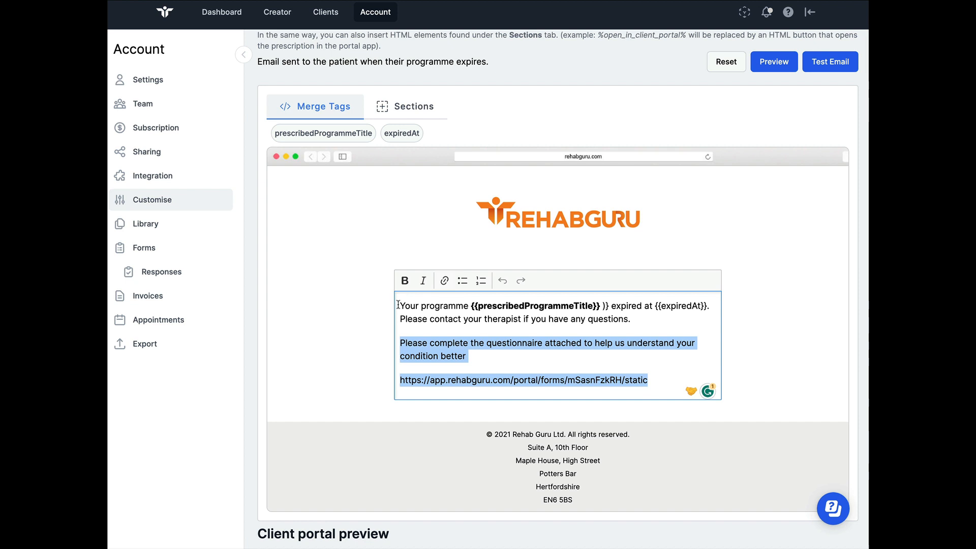
mouse_move(243, 73)
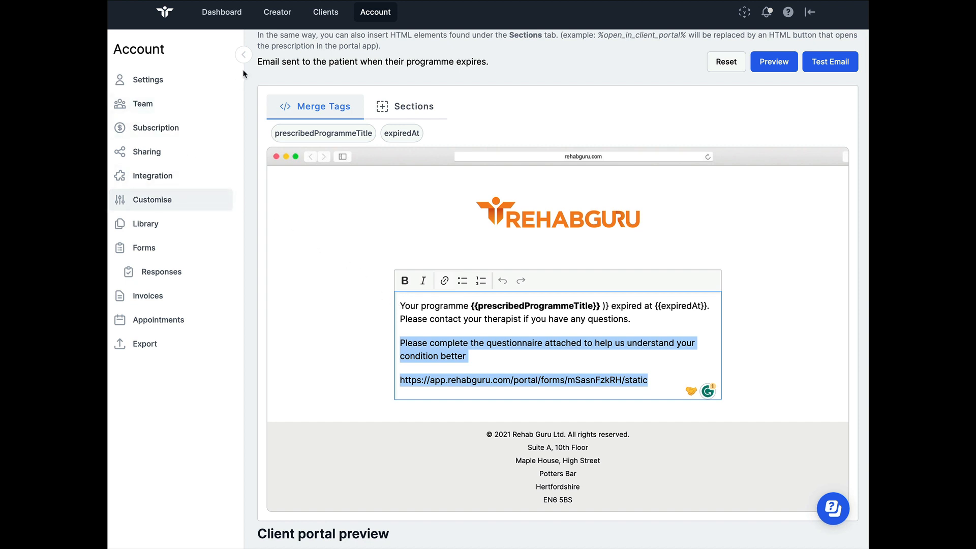
mouse_move(326, 12)
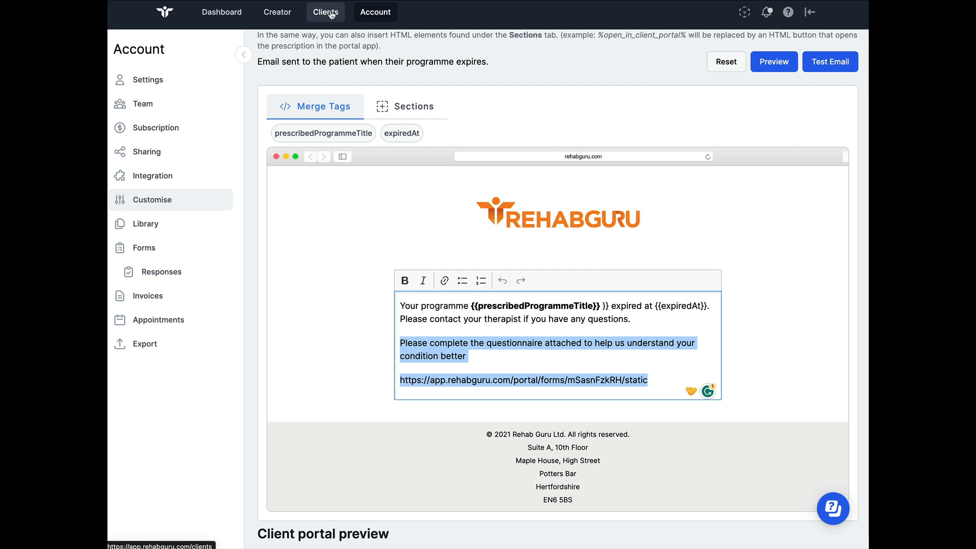
Go to Clients and view the first client's record with its prescriptions.
left_click(326, 13)
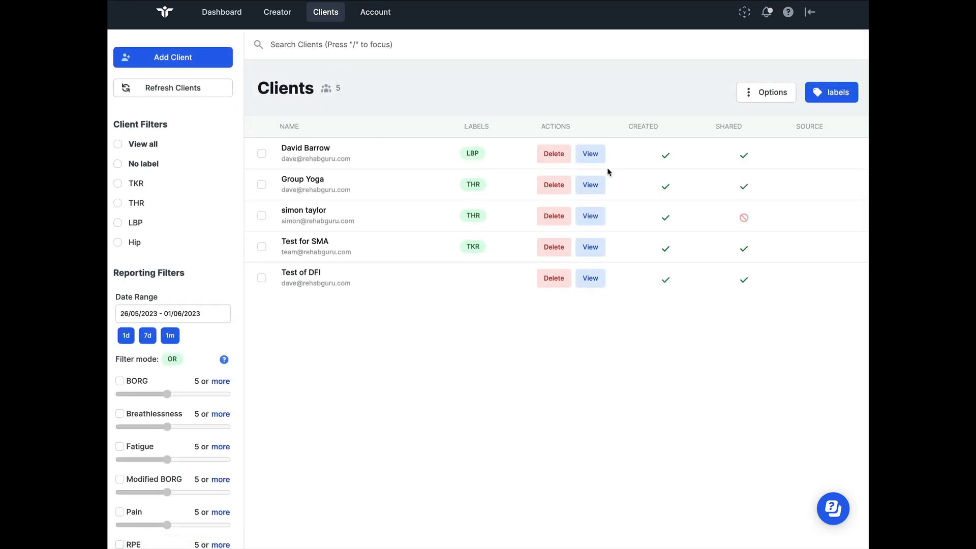
mouse_move(615, 157)
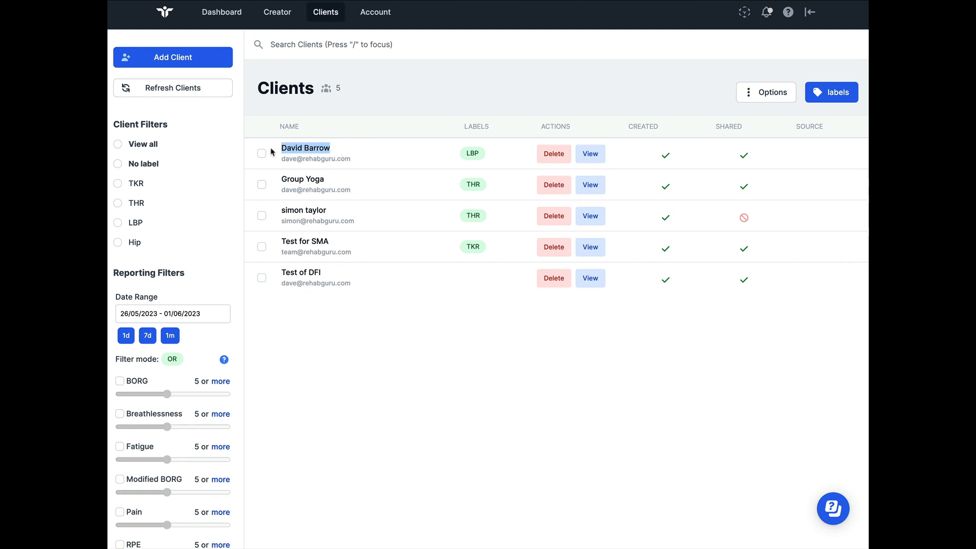
mouse_move(590, 154)
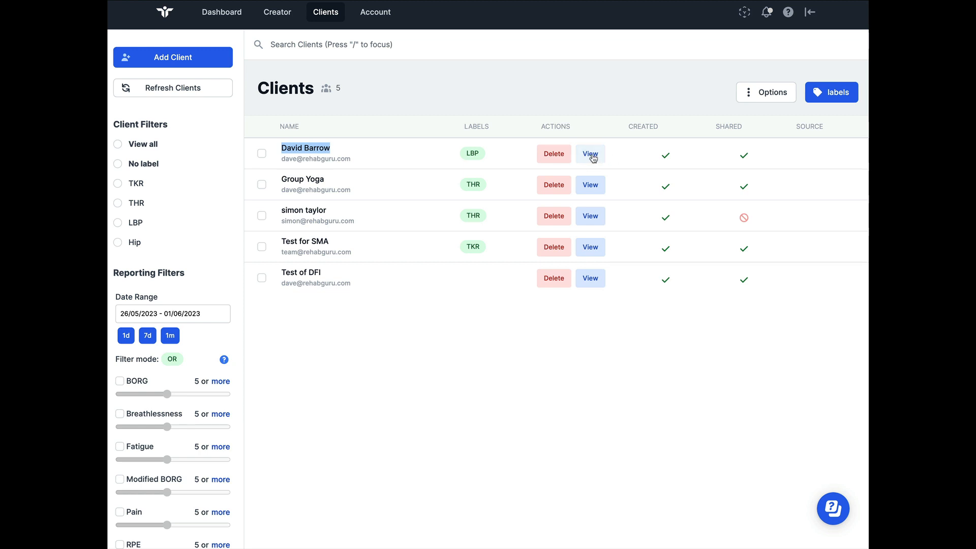
left_click(590, 154)
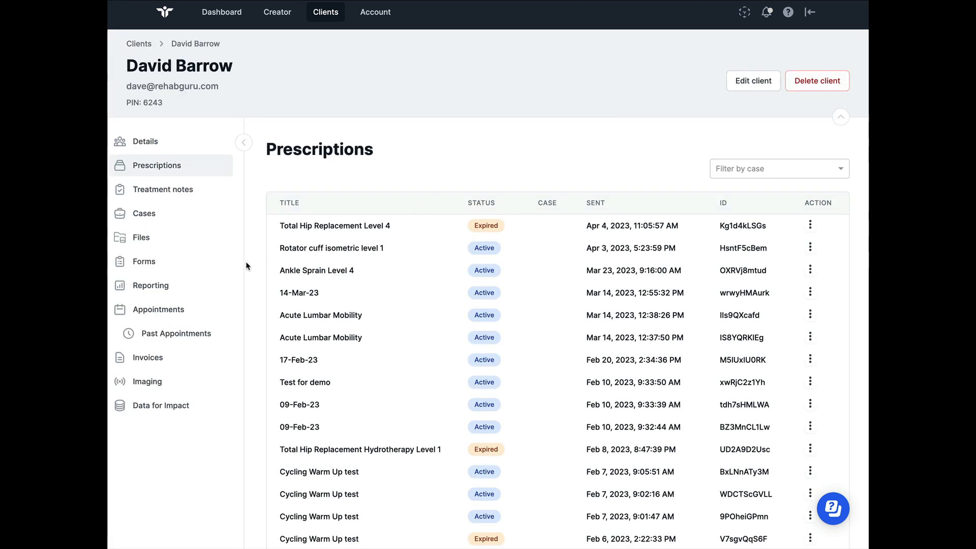
mouse_move(151, 285)
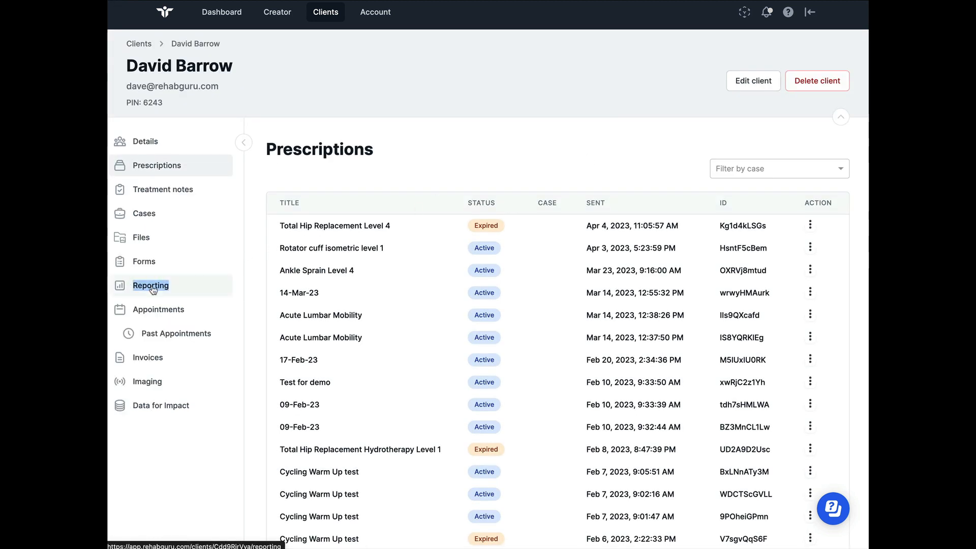
Show the client's Reporting page with outcome averages and the measures-vs-completion chart.
left_click(150, 285)
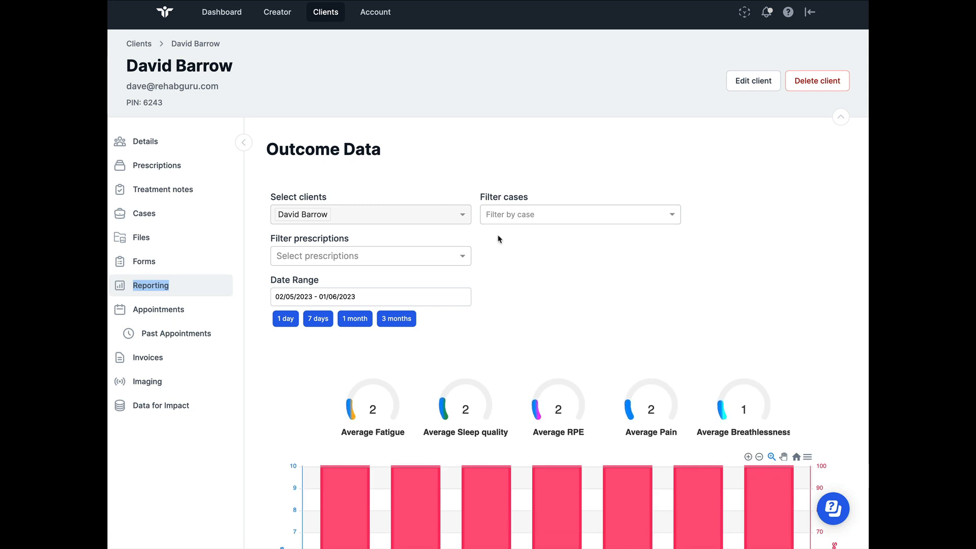
mouse_move(508, 242)
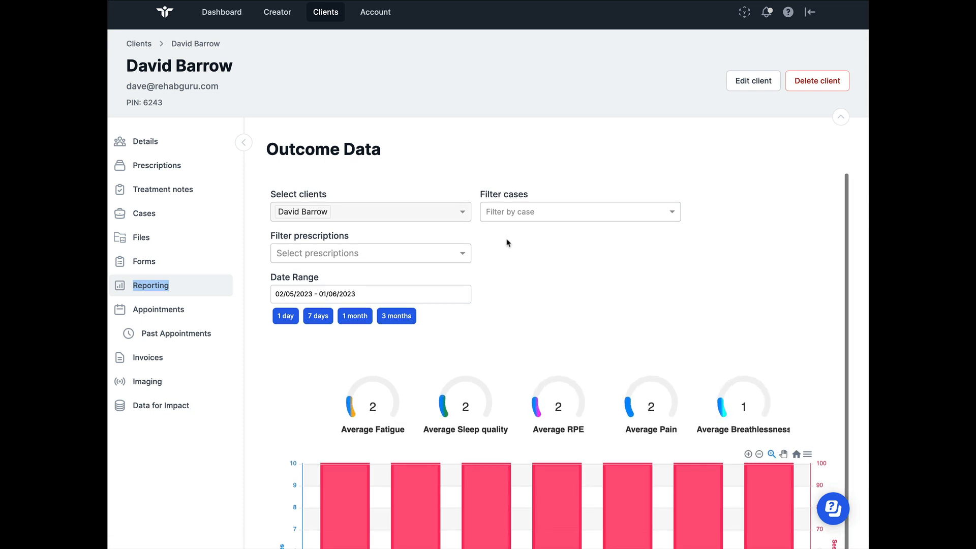
scroll("down", 3)
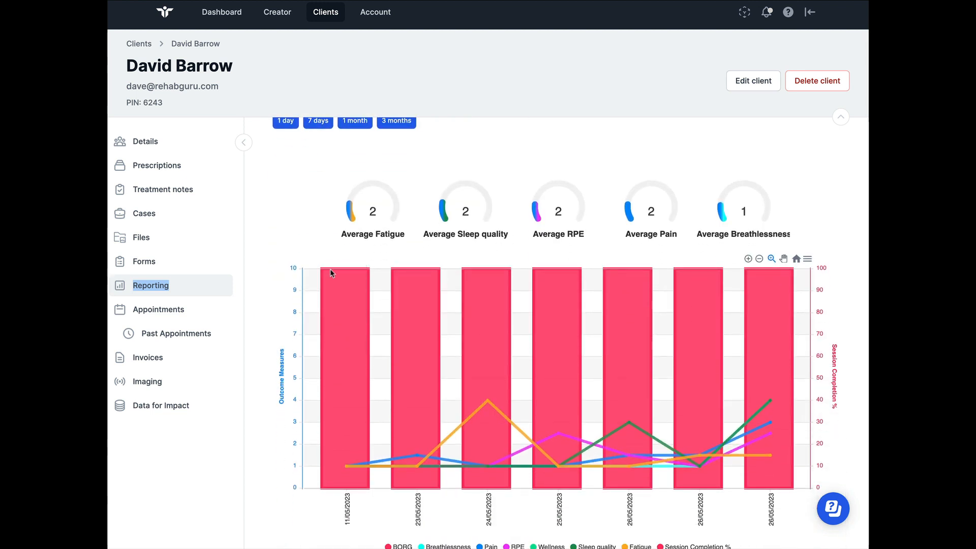
mouse_move(338, 287)
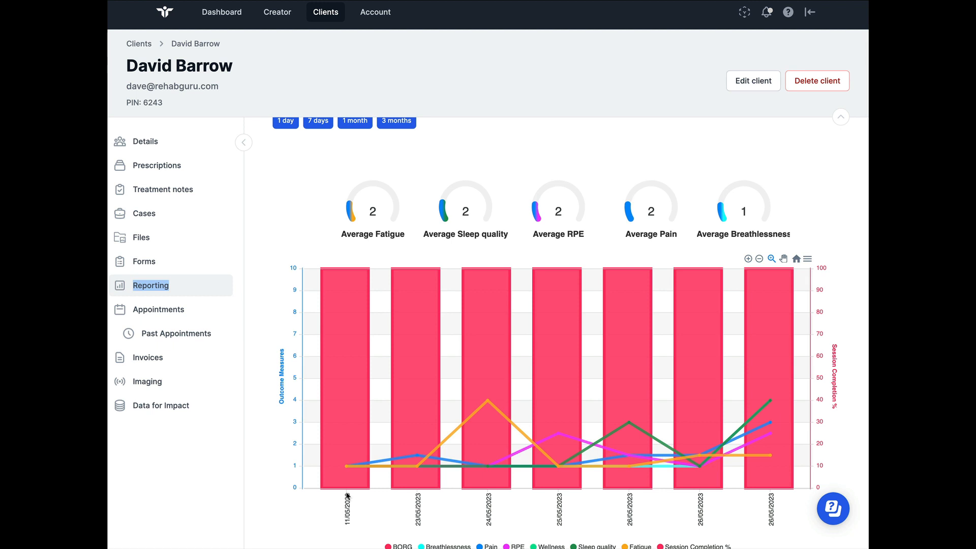
mouse_move(348, 499)
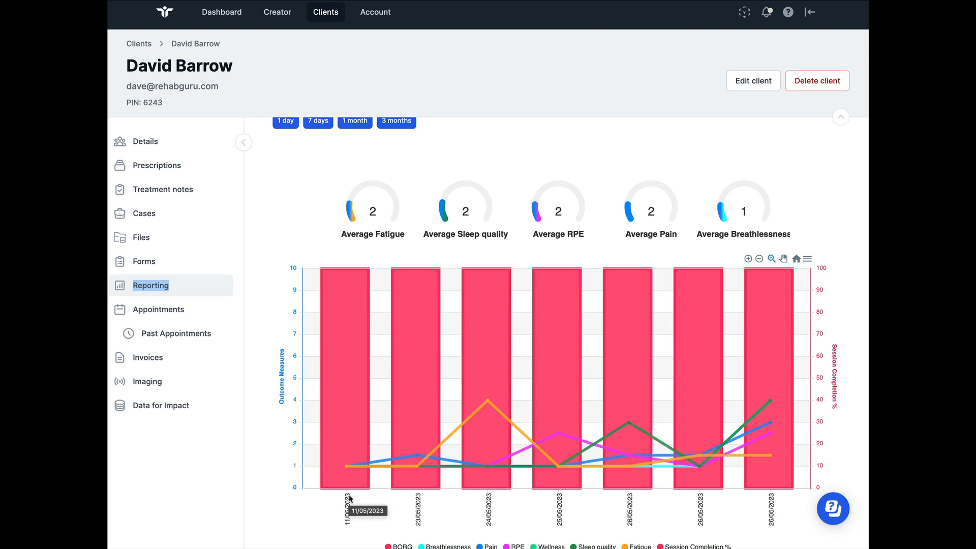
mouse_move(326, 267)
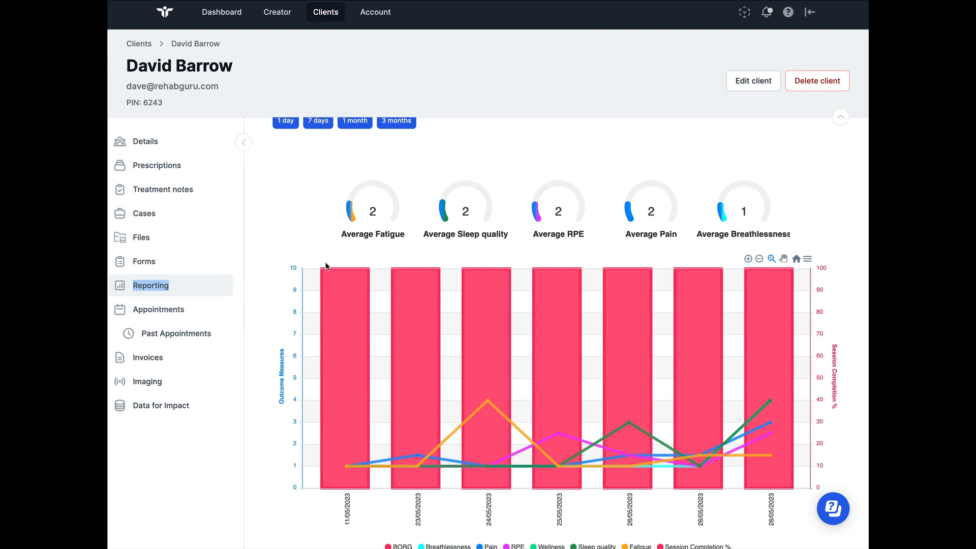
mouse_move(347, 293)
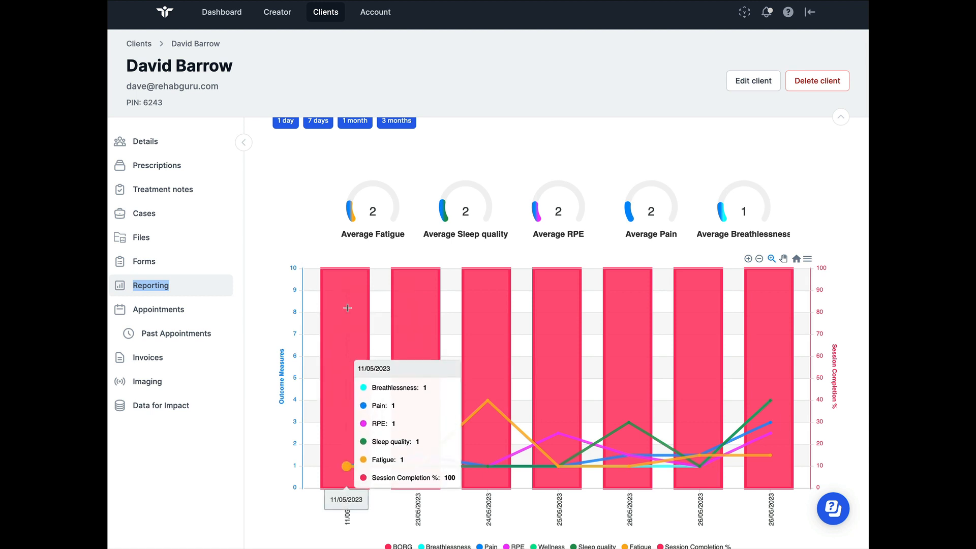
mouse_move(369, 458)
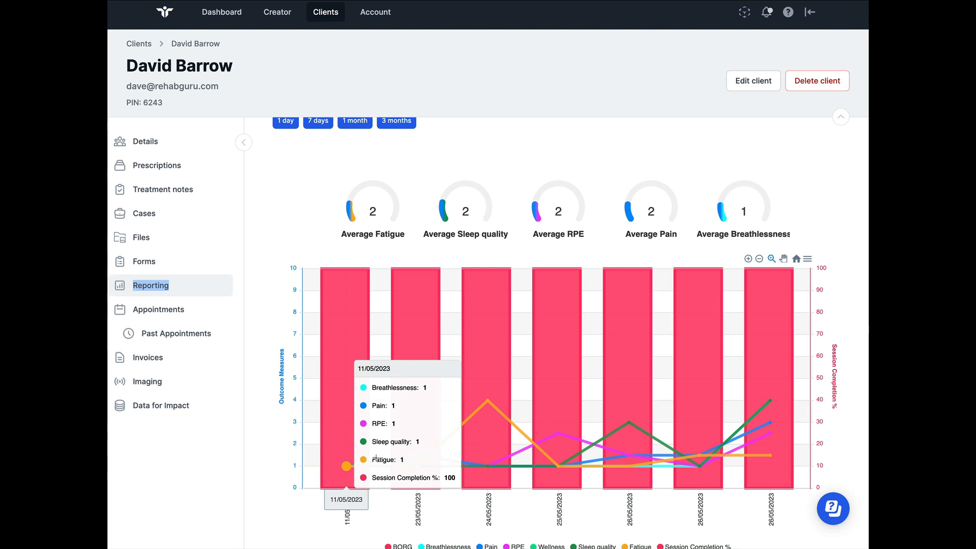
mouse_move(489, 399)
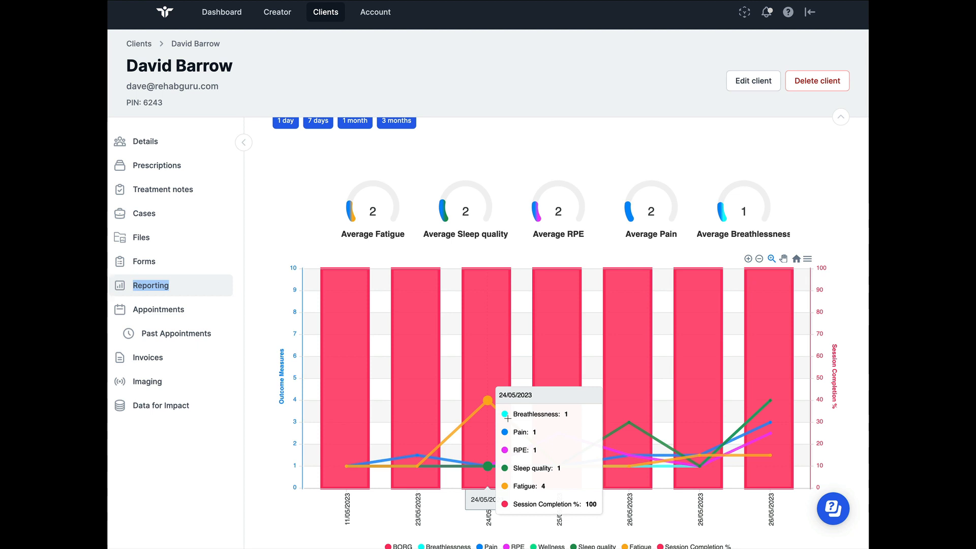
mouse_move(491, 408)
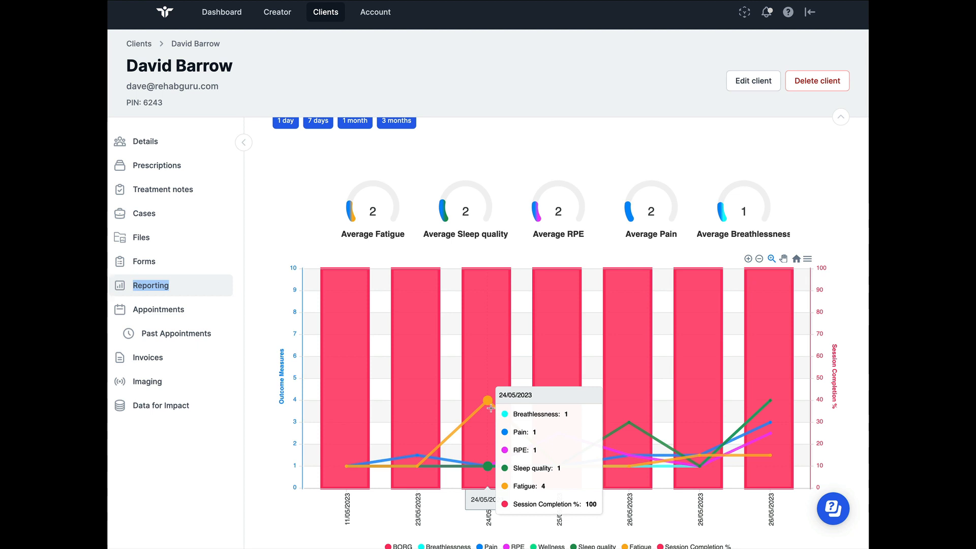
mouse_move(486, 369)
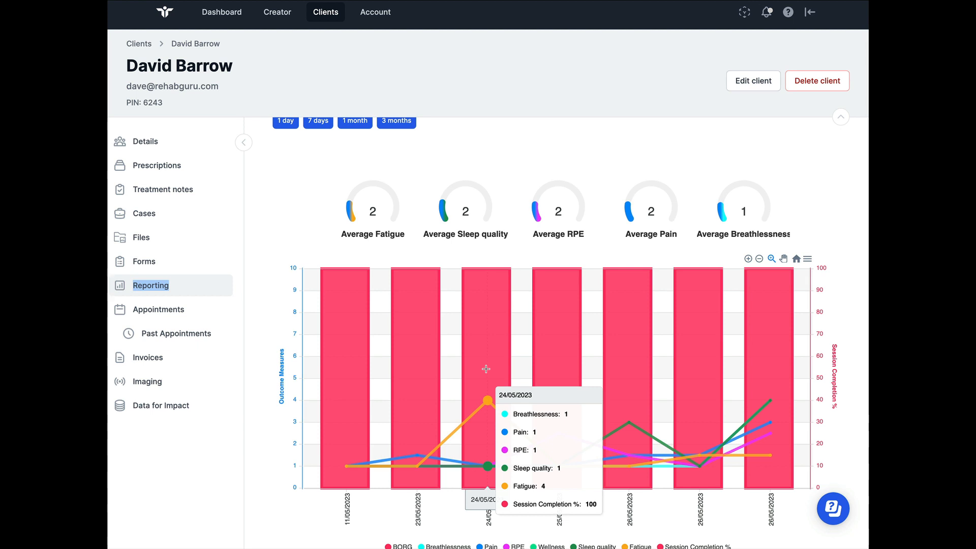
mouse_move(486, 357)
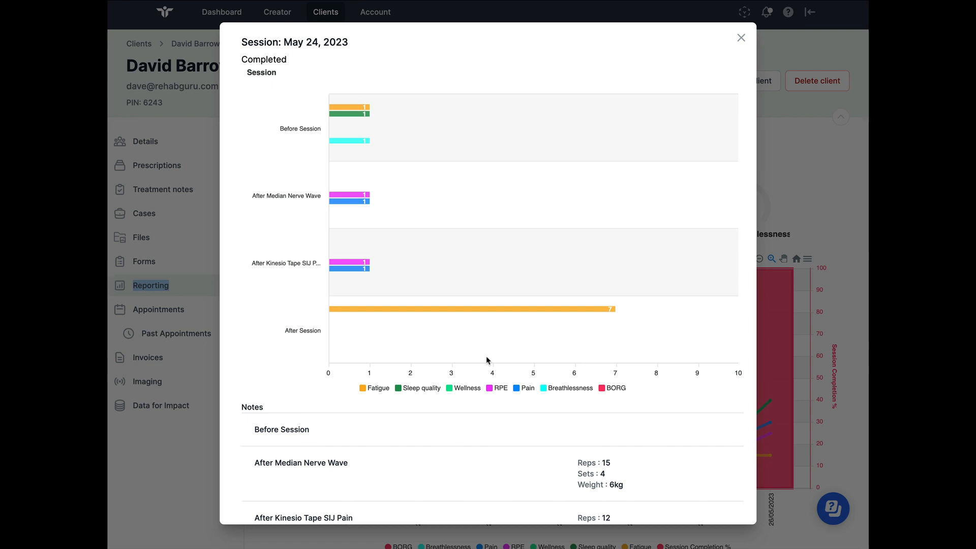
mouse_move(275, 131)
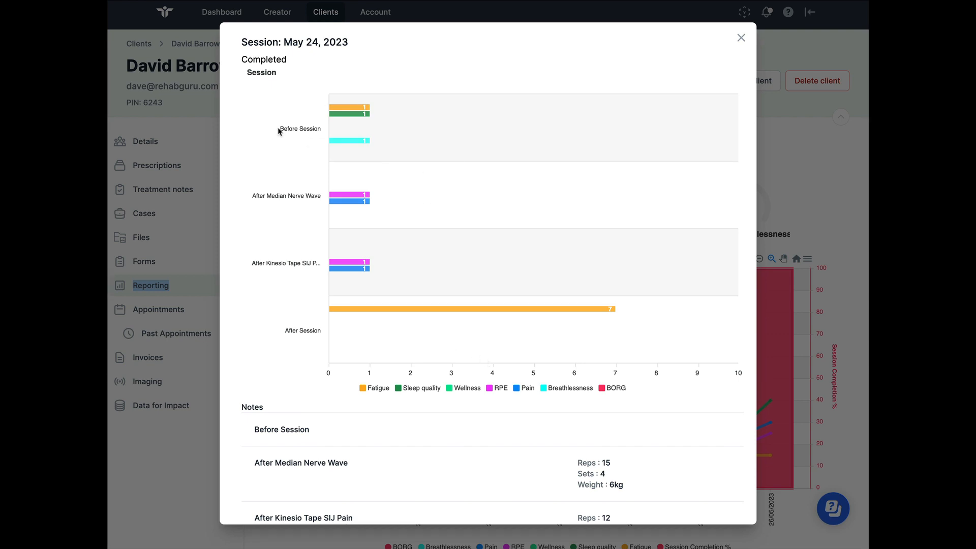
mouse_move(325, 131)
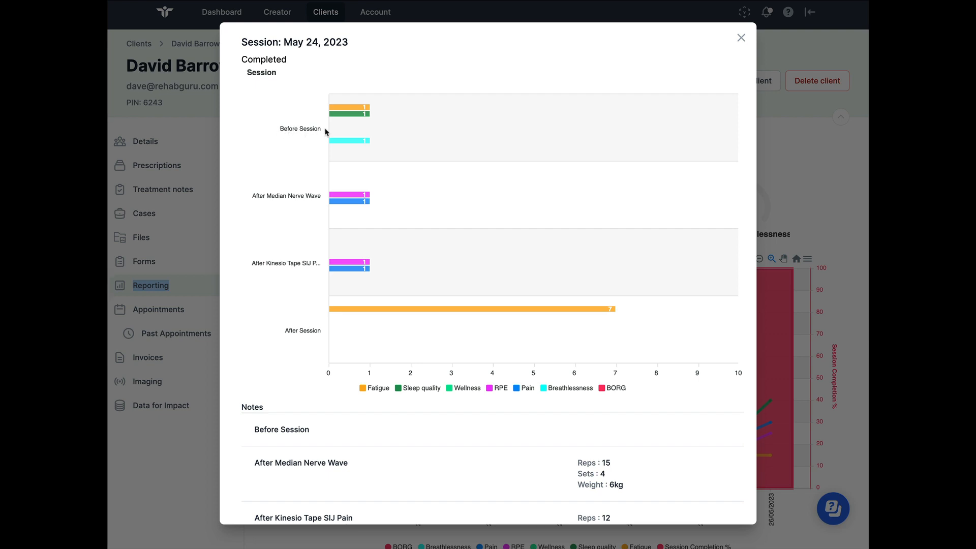
mouse_move(348, 141)
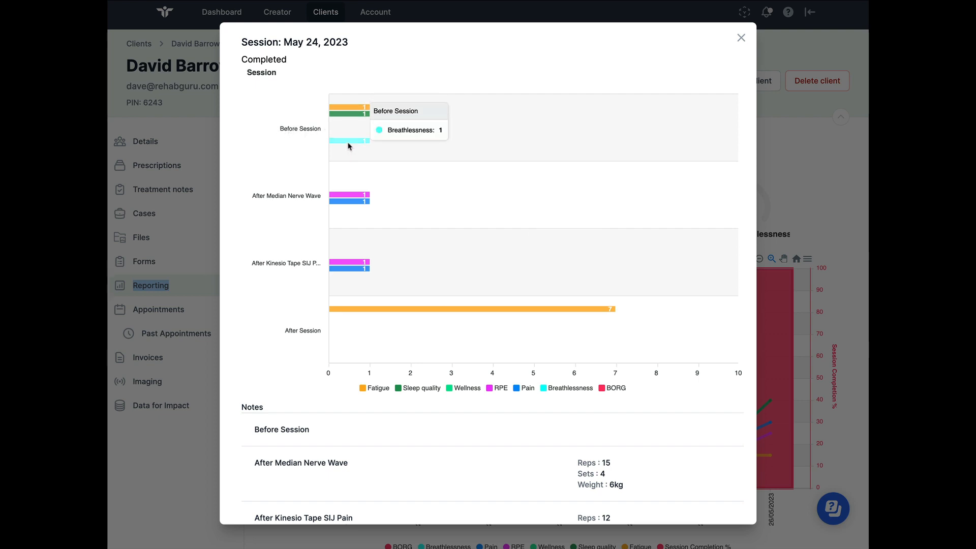
mouse_move(295, 331)
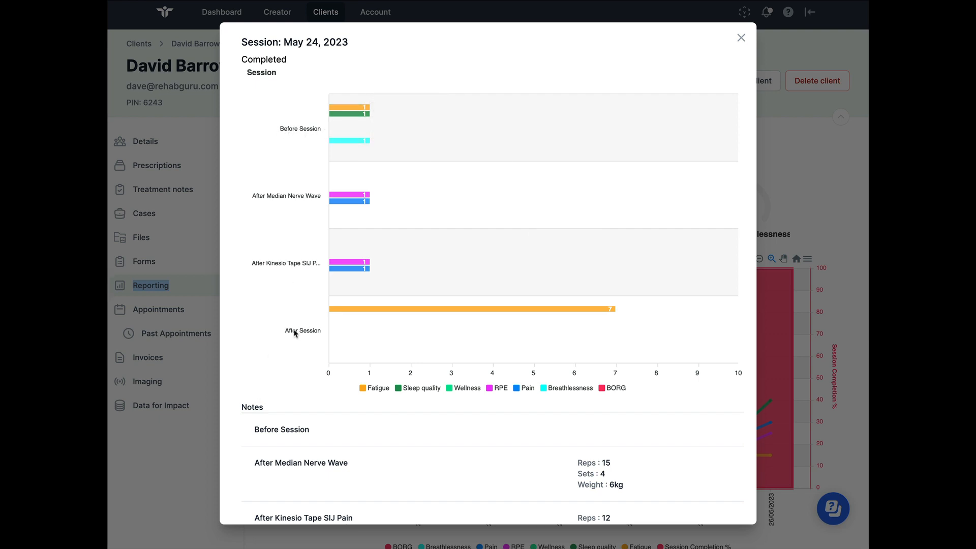
mouse_move(340, 313)
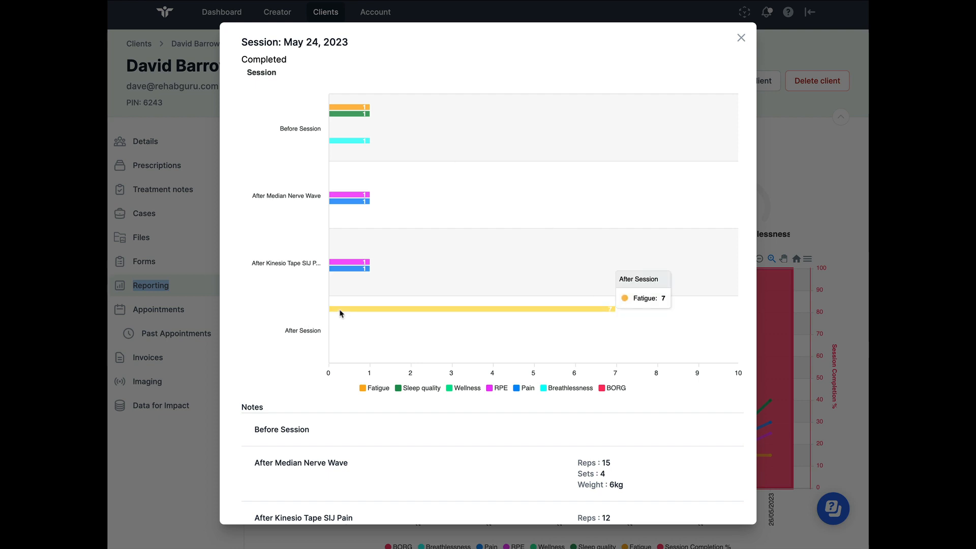
mouse_move(352, 196)
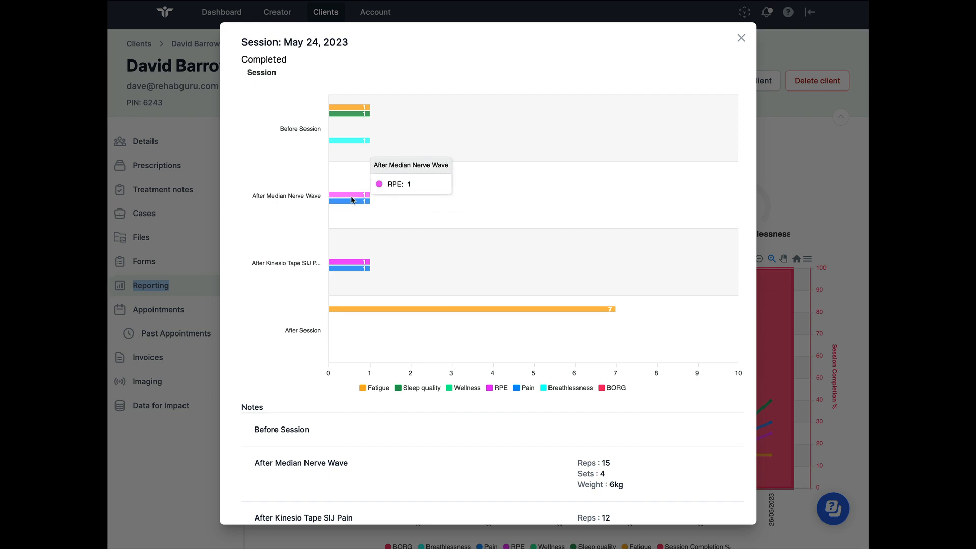
mouse_move(349, 267)
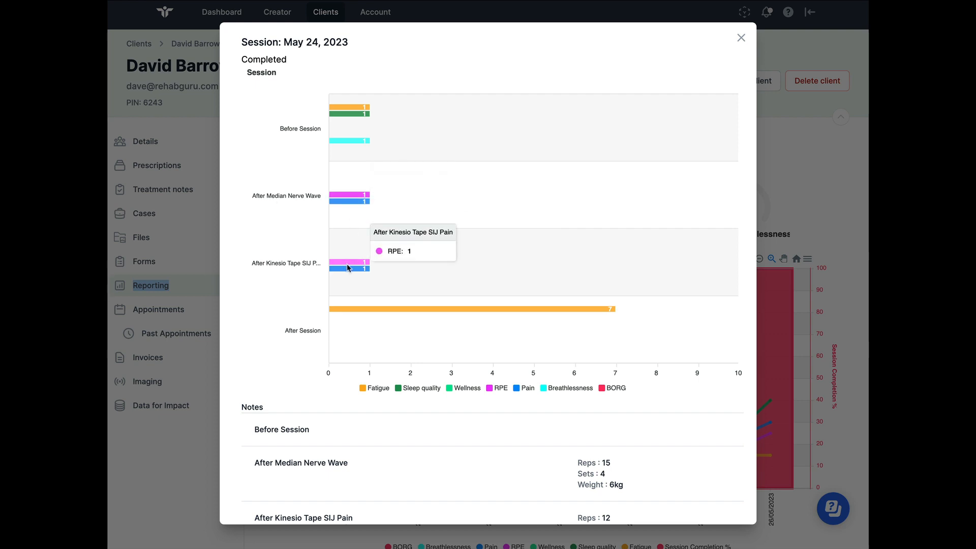
Reveal the Notes section with per-exercise reps, sets and weight for the May 24, 2023 session.
scroll("down", 3)
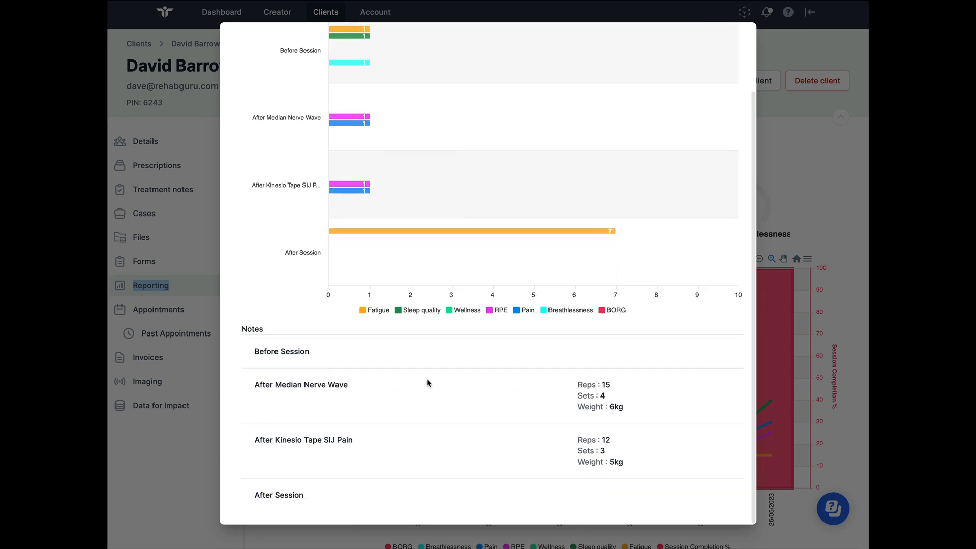
mouse_move(574, 384)
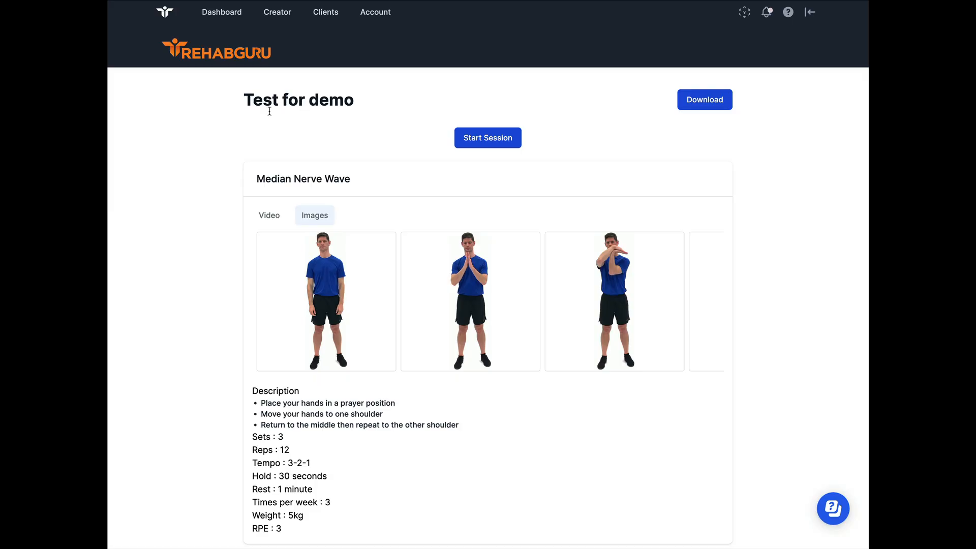
mouse_move(265, 215)
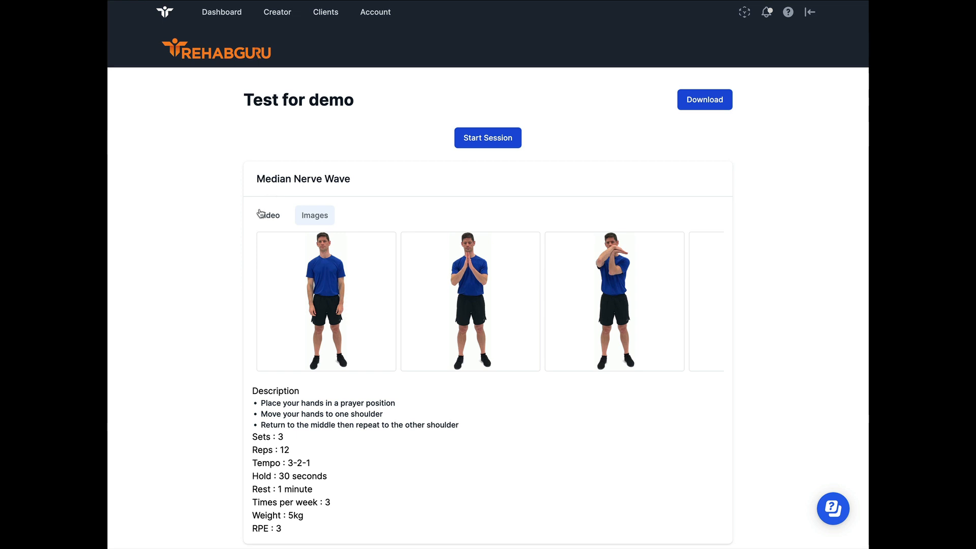
Switch Median Nerve Wave to its Video view and play the demonstration.
scroll("up", 3)
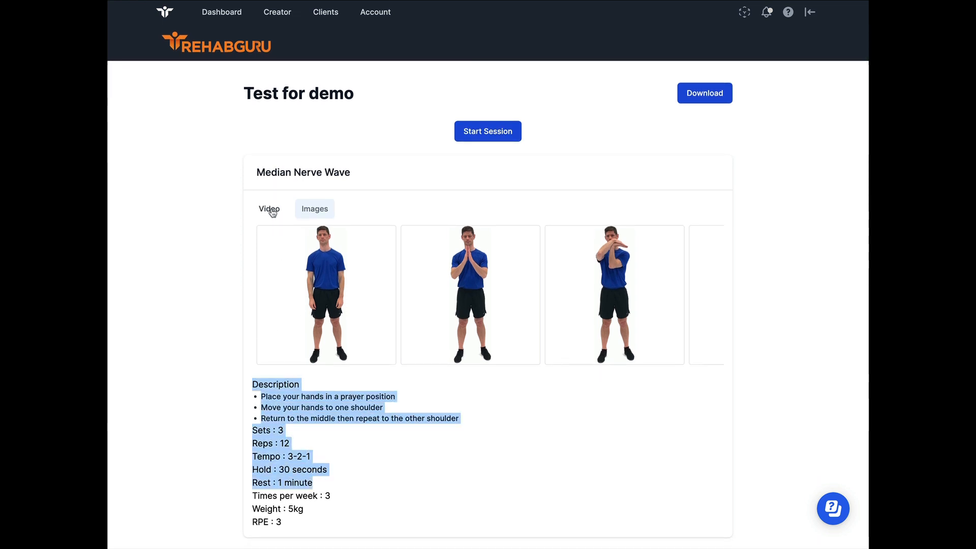
left_click(268, 208)
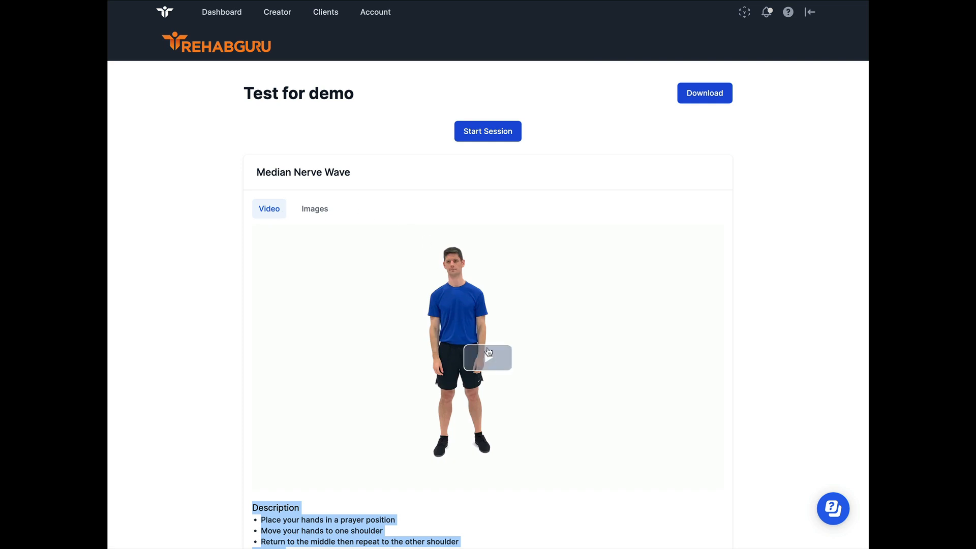
left_click(314, 208)
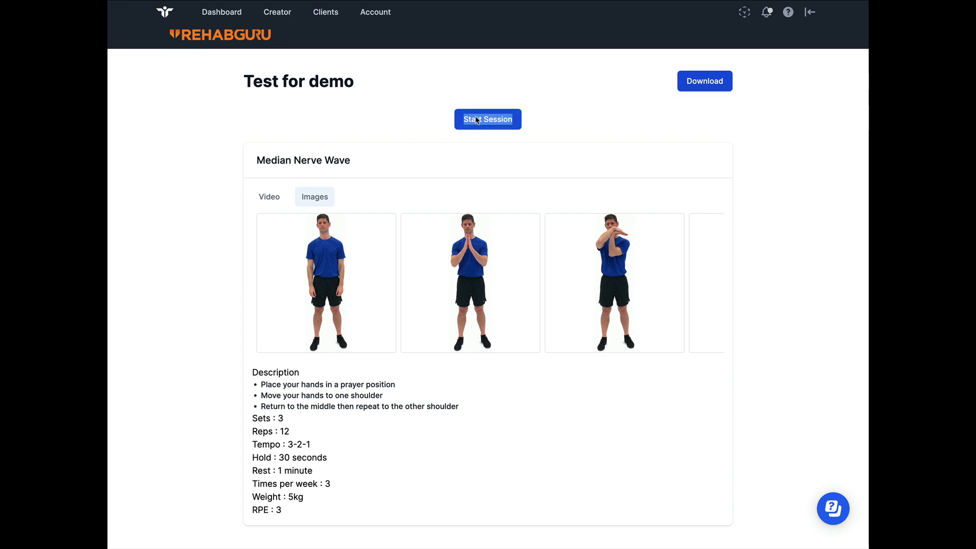
Start the session and save pre-session feedback with breathlessness 1, fatigue 2, sleep quality 1.
left_click(487, 119)
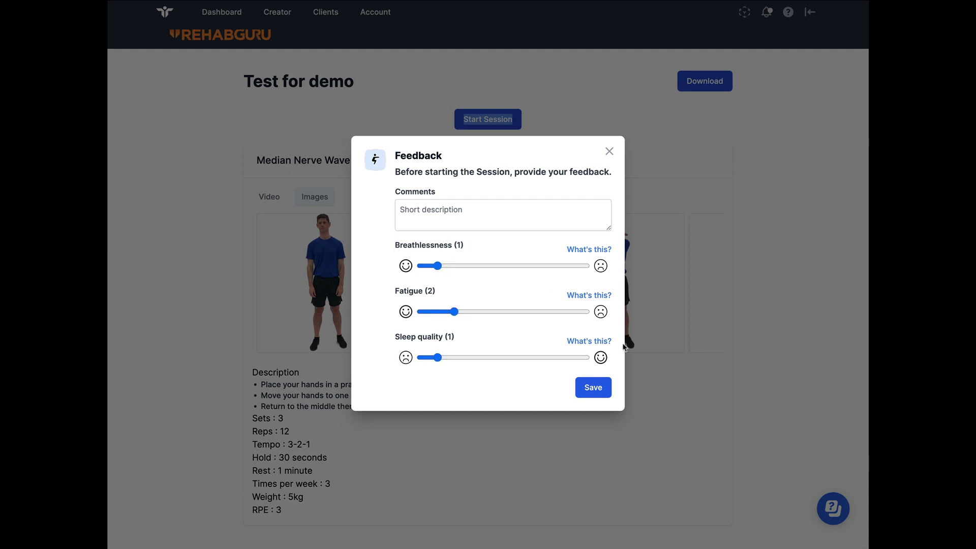
mouse_move(415, 268)
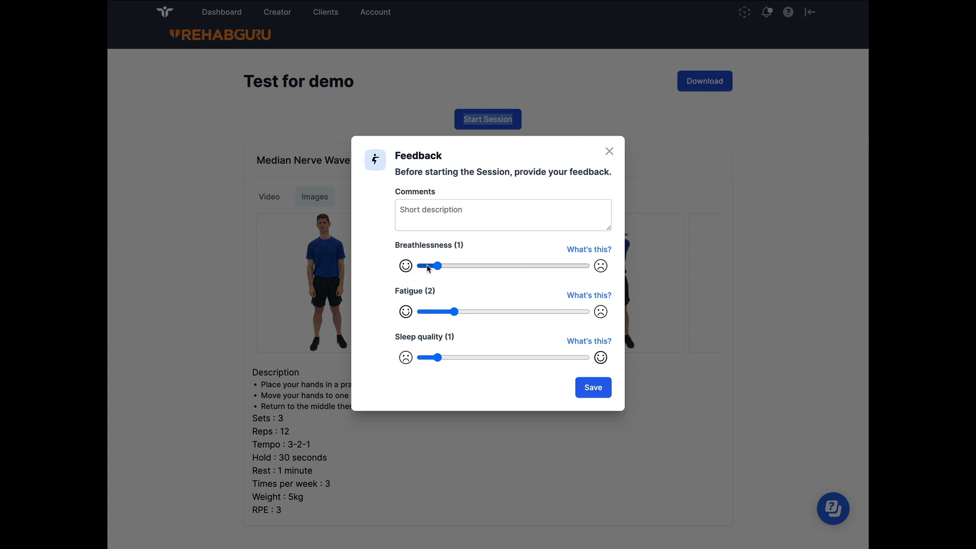
left_click(502, 215)
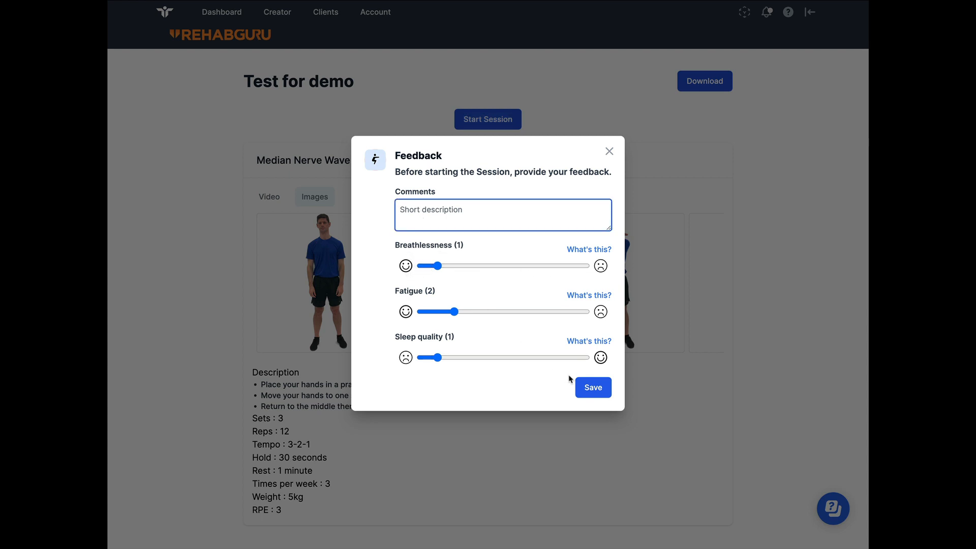
left_click(591, 388)
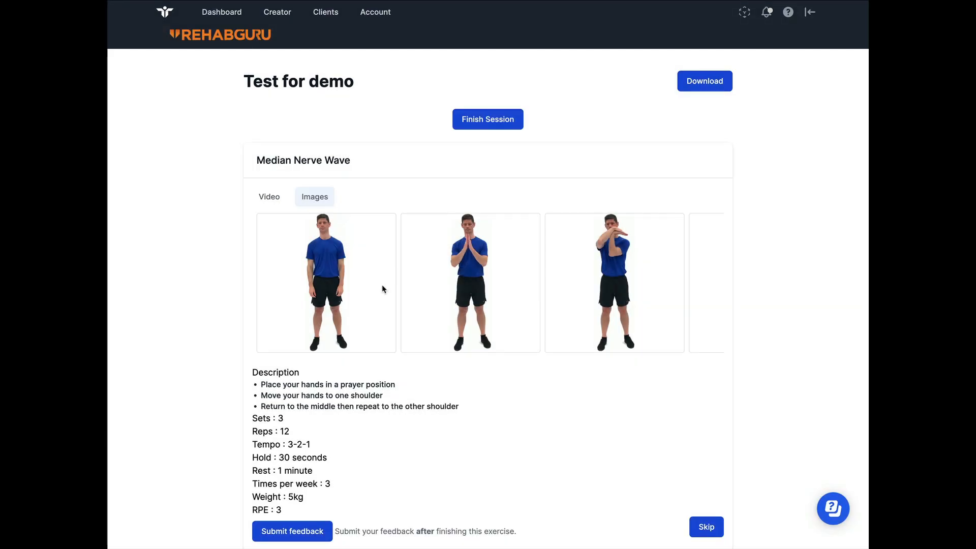
Submit and save feedback for the Median Nerve Wave exercise.
scroll("down", 3)
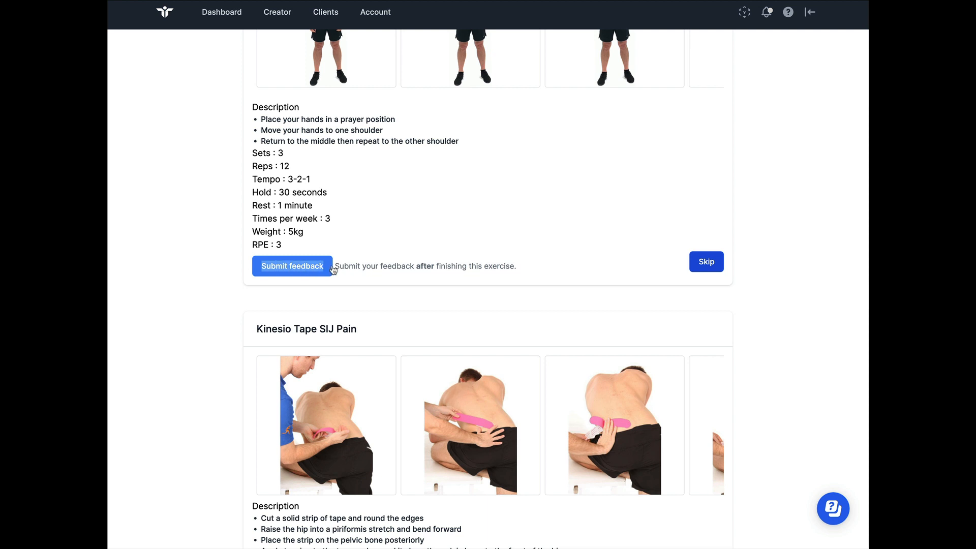
mouse_move(311, 273)
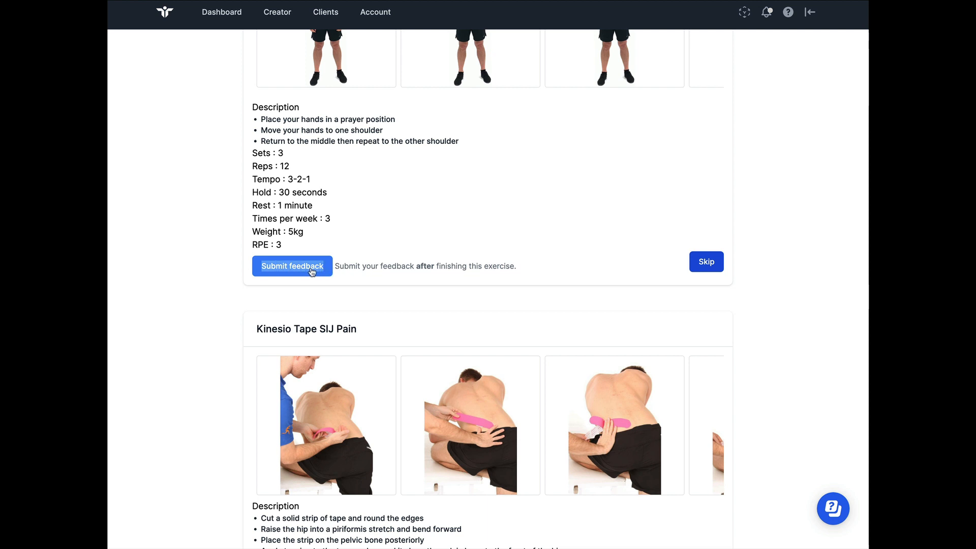
left_click(292, 265)
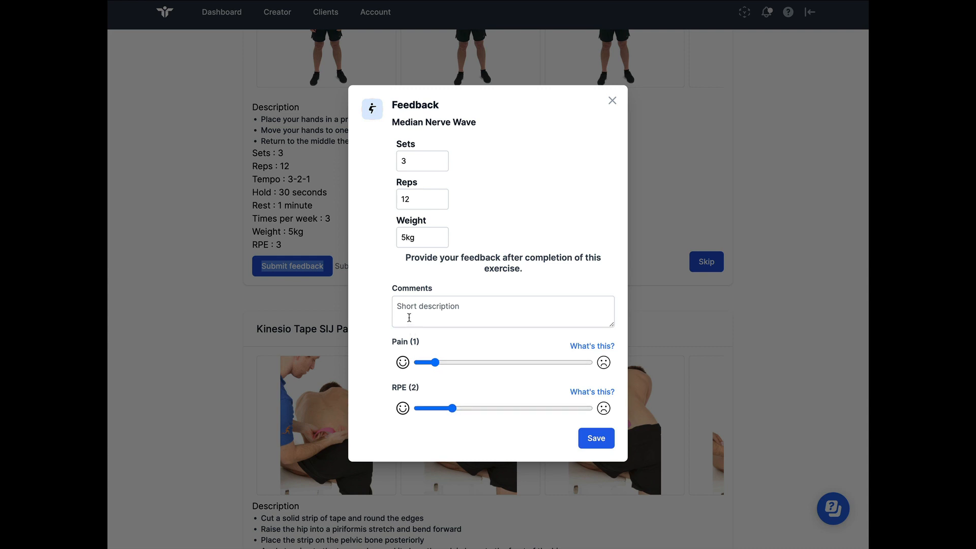
mouse_move(395, 146)
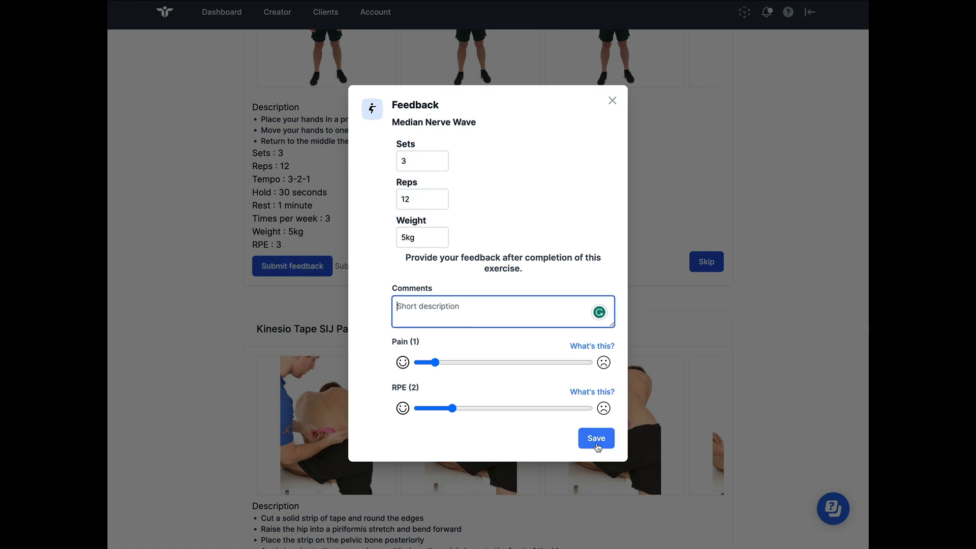
left_click(595, 438)
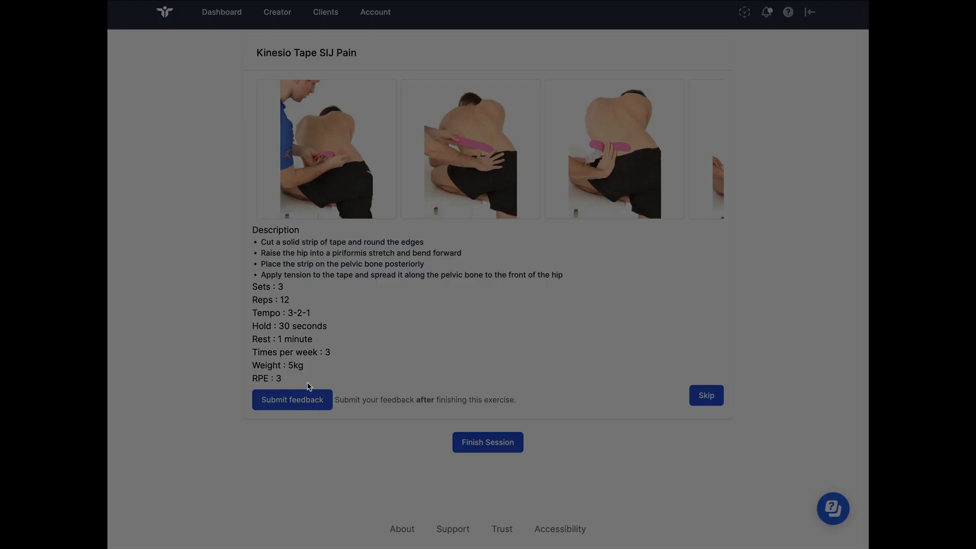
Submit and save feedback for the Kinesio Tape SIJ Pain exercise.
left_click(292, 399)
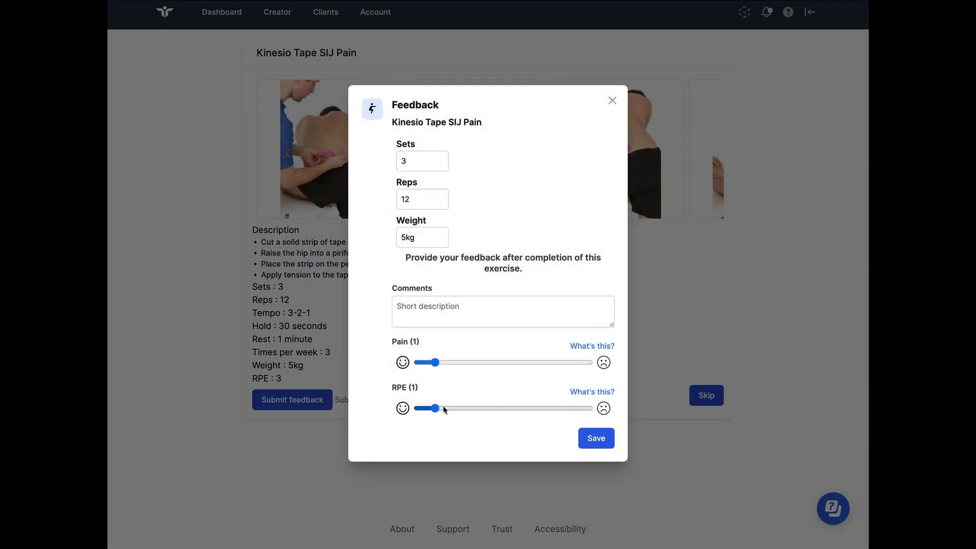
left_click(594, 437)
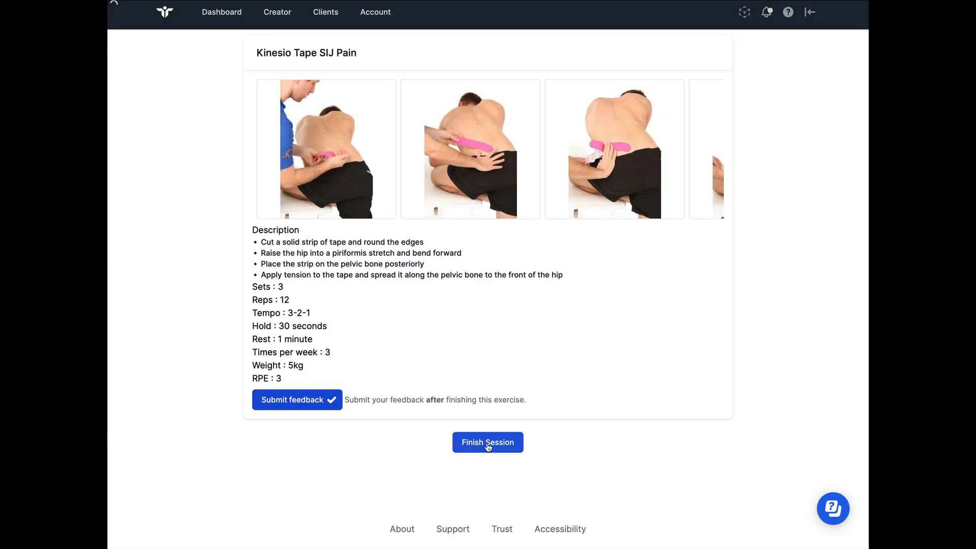
Finish the session with end-of-session fatigue feedback saved and return to the client's reporting charts.
left_click(487, 442)
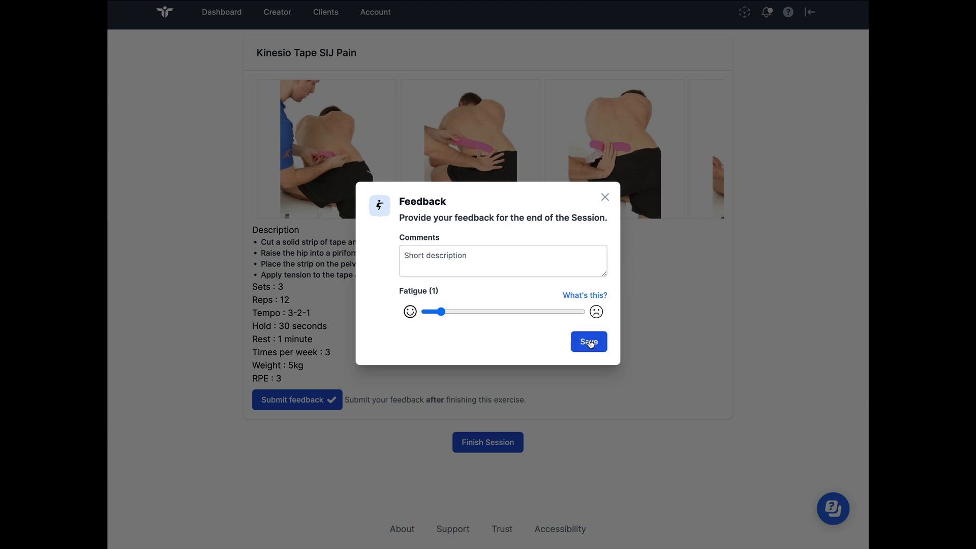
left_click(588, 341)
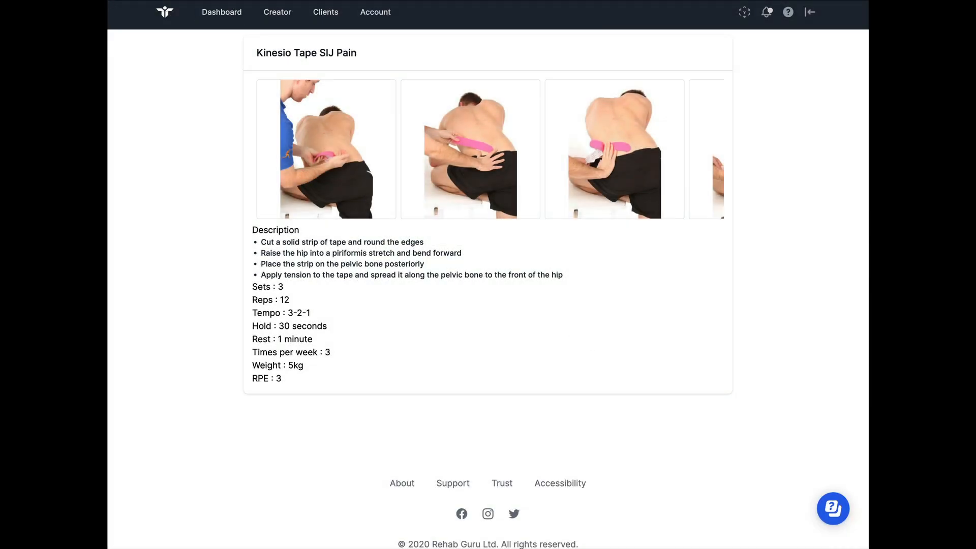
left_click(325, 13)
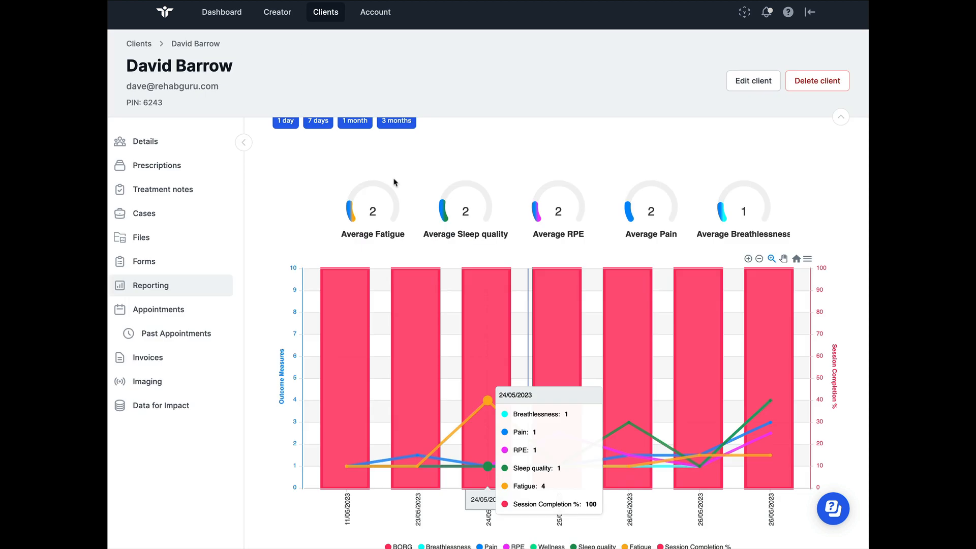